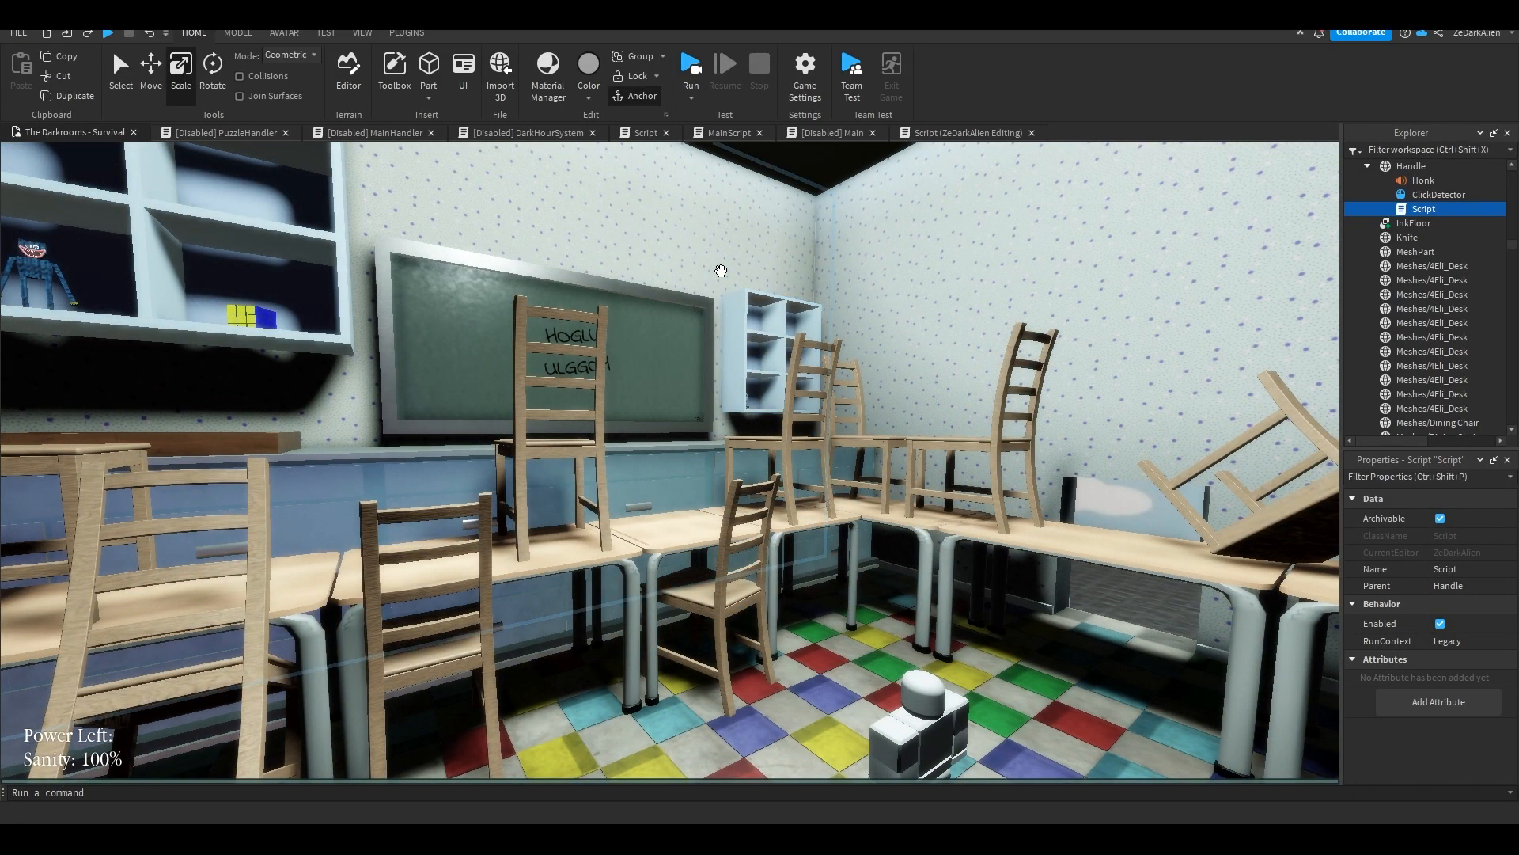
Bring up Game Settings to reach the Monetization page listing the game's badges
left_click(804, 71)
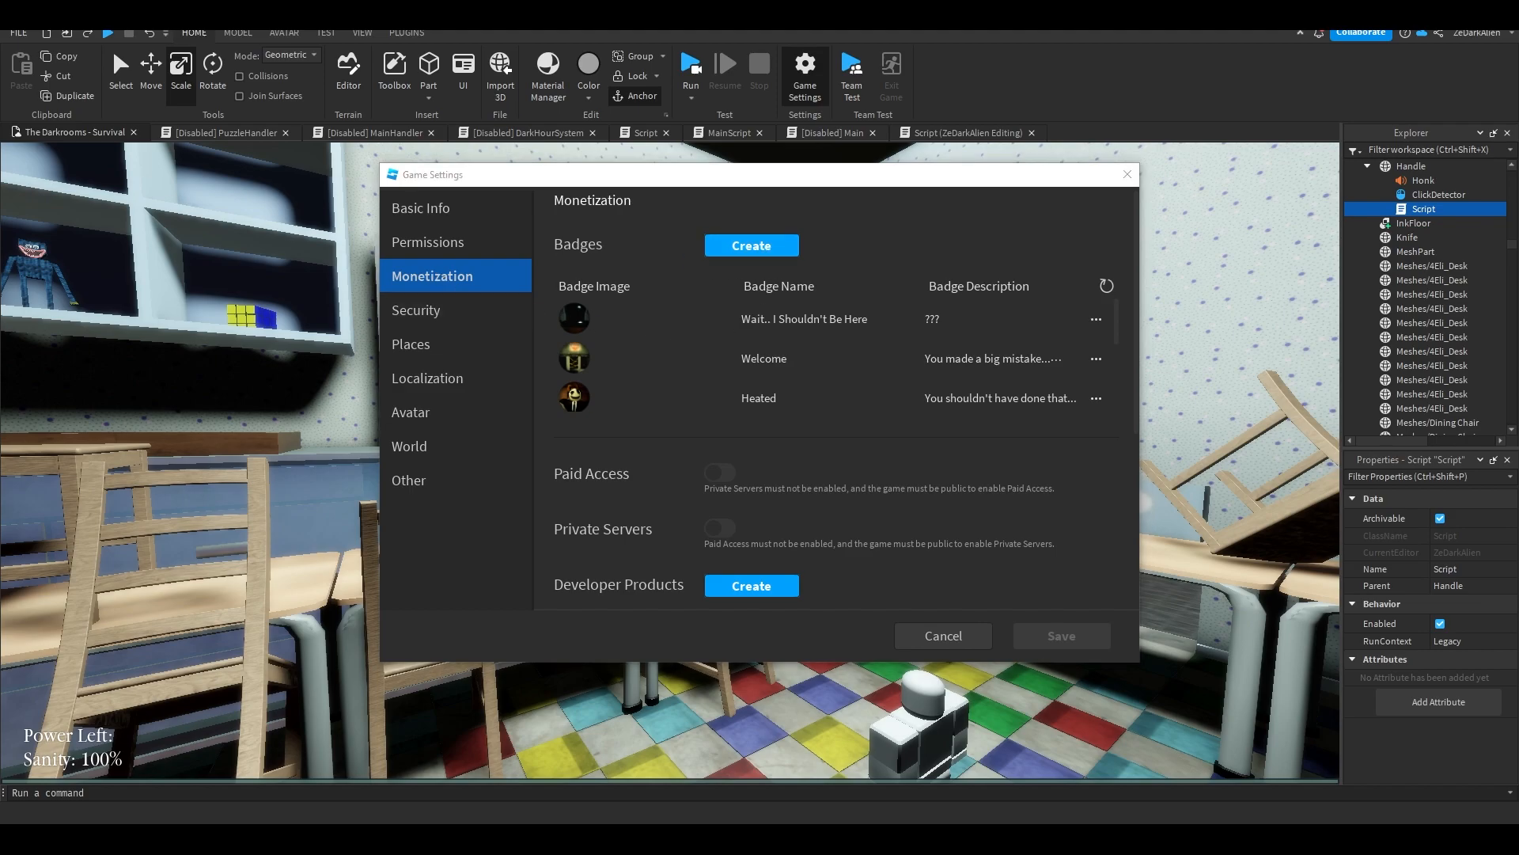
Start a new badge for The Darkrooms with the Freddy Badge image and a placeholder name typed in
left_click(752, 245)
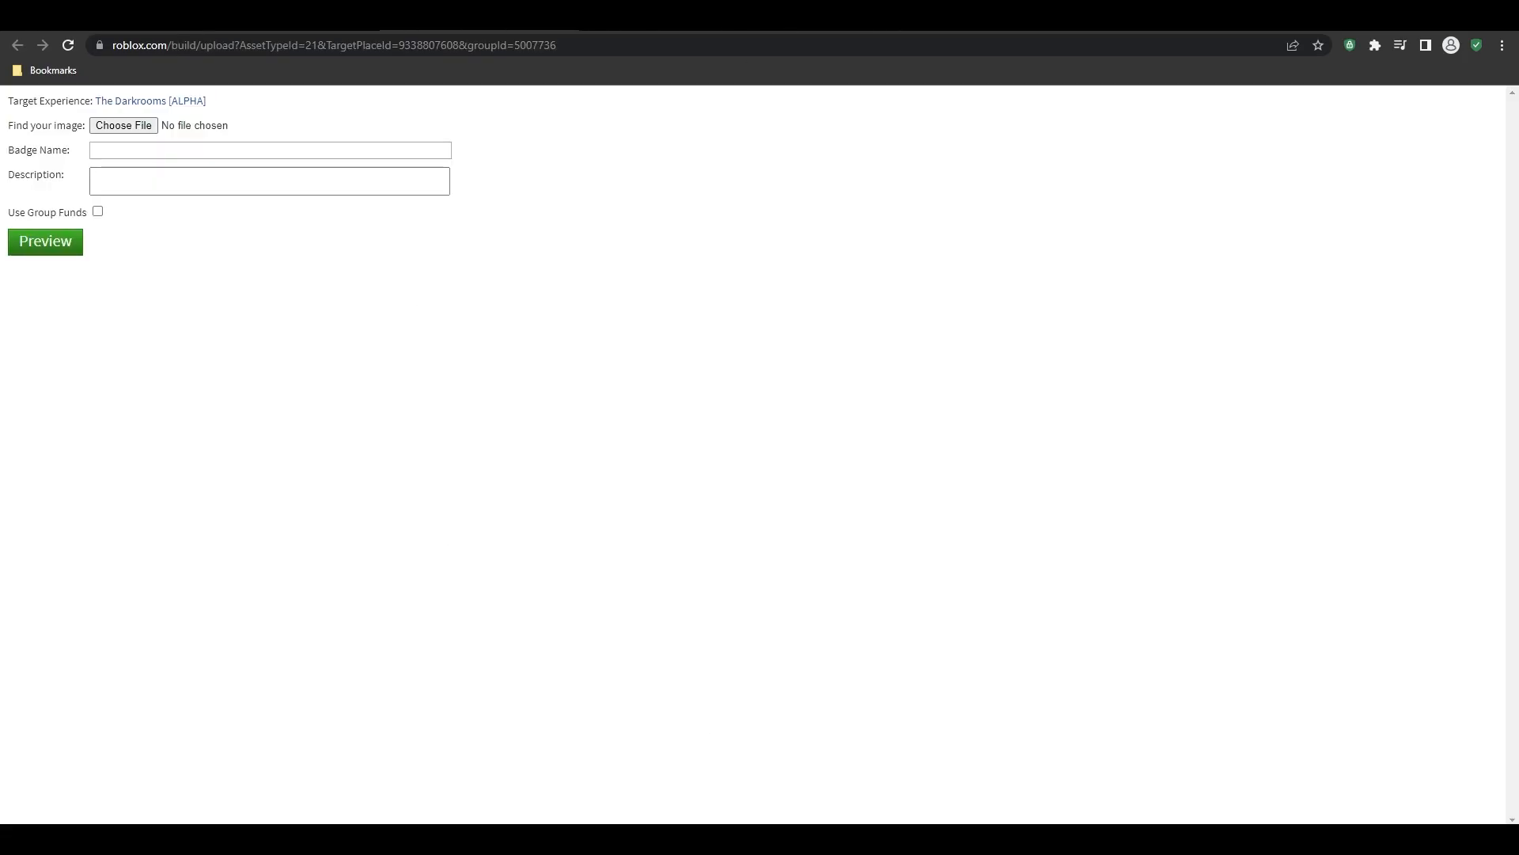
left_click(124, 125)
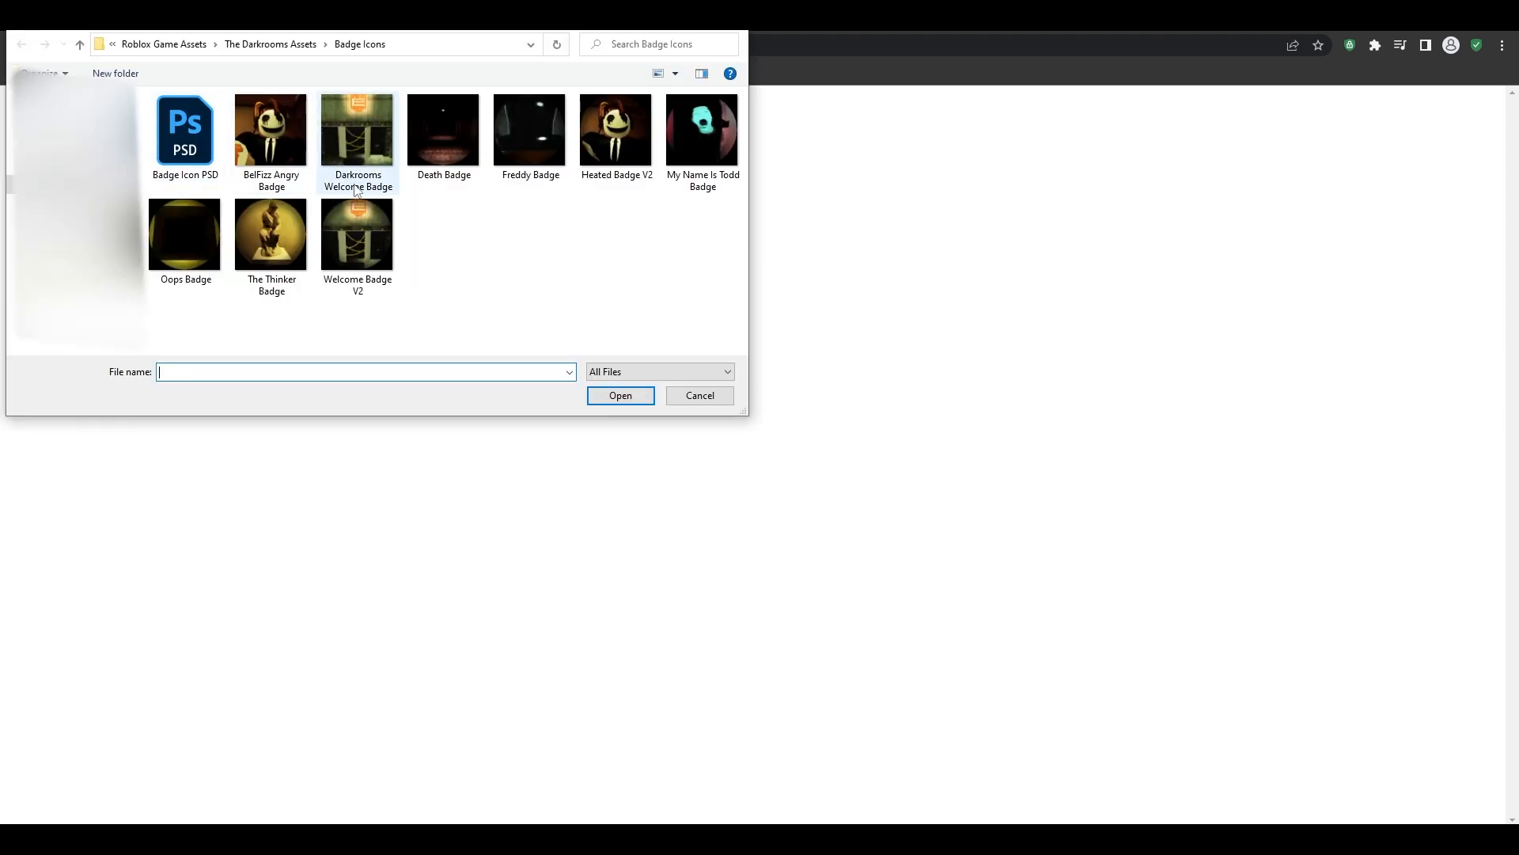
left_click(621, 395)
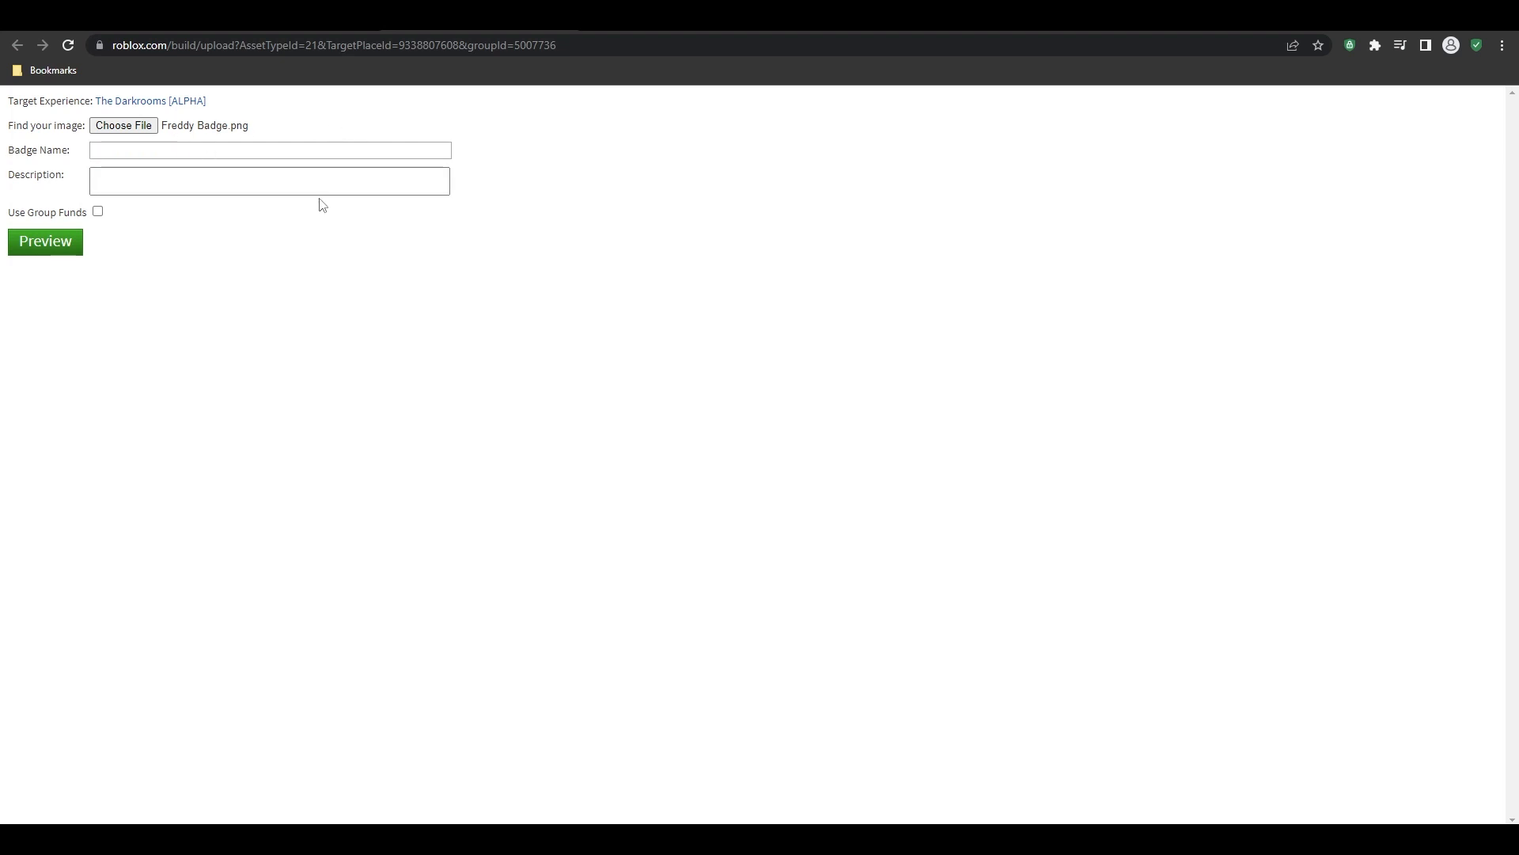
type("ERabdsjnk")
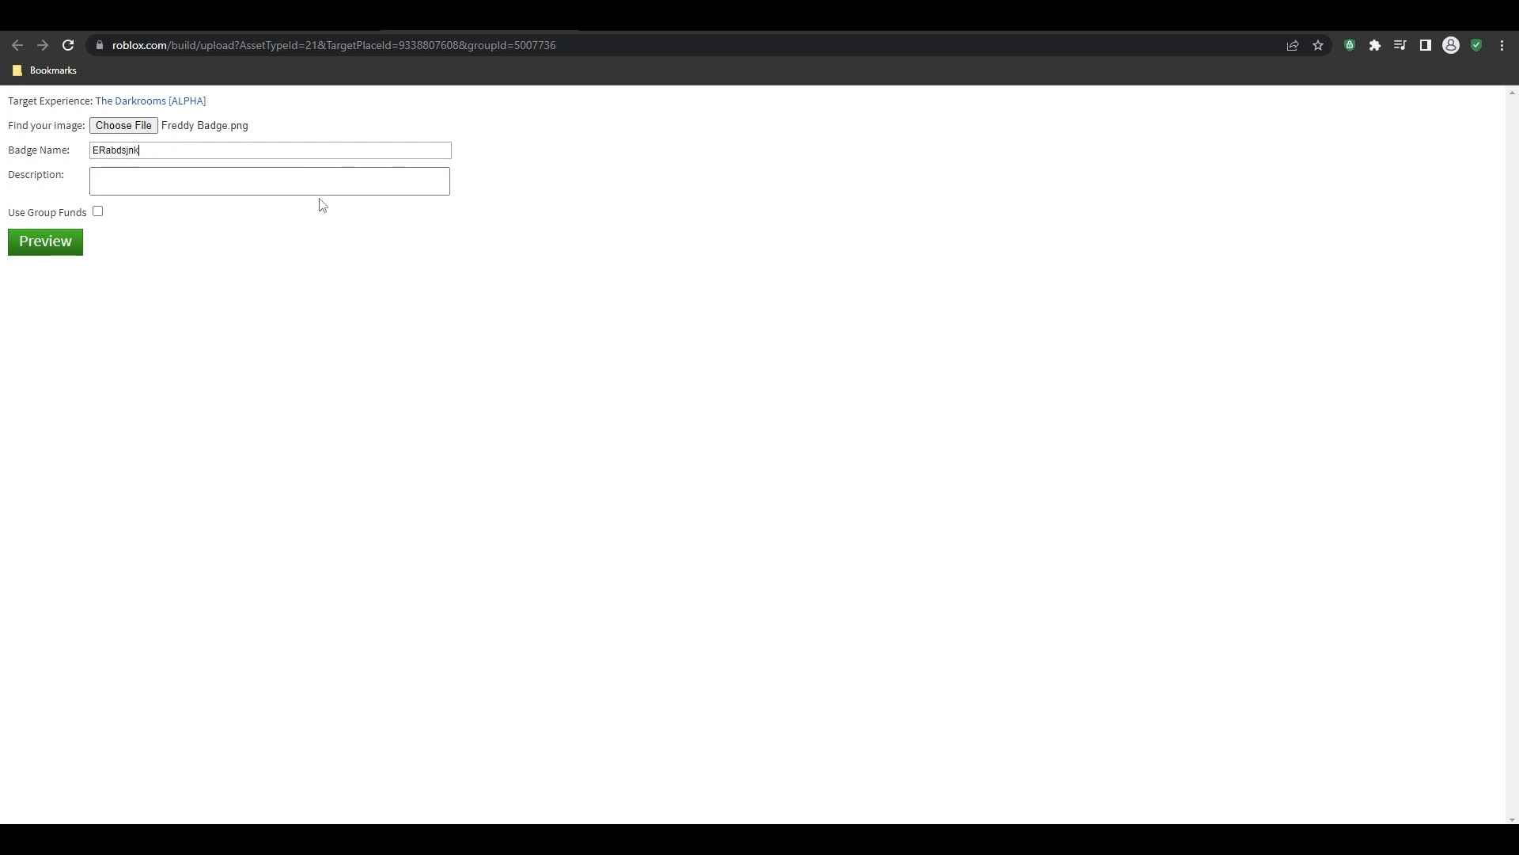
type("asas")
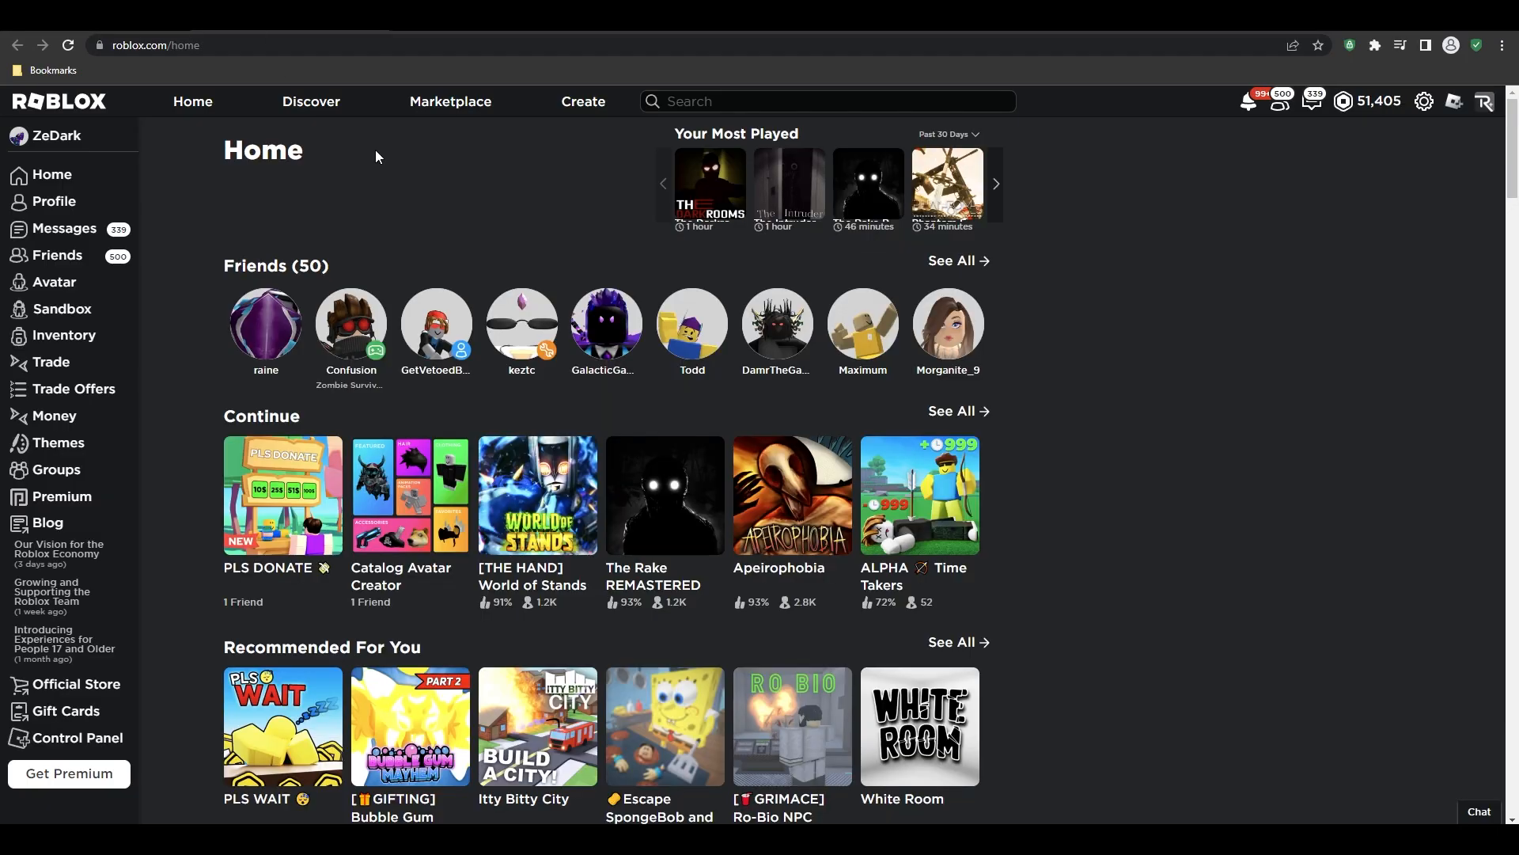
Return to the Roblox home page in the browser
left_click(710, 183)
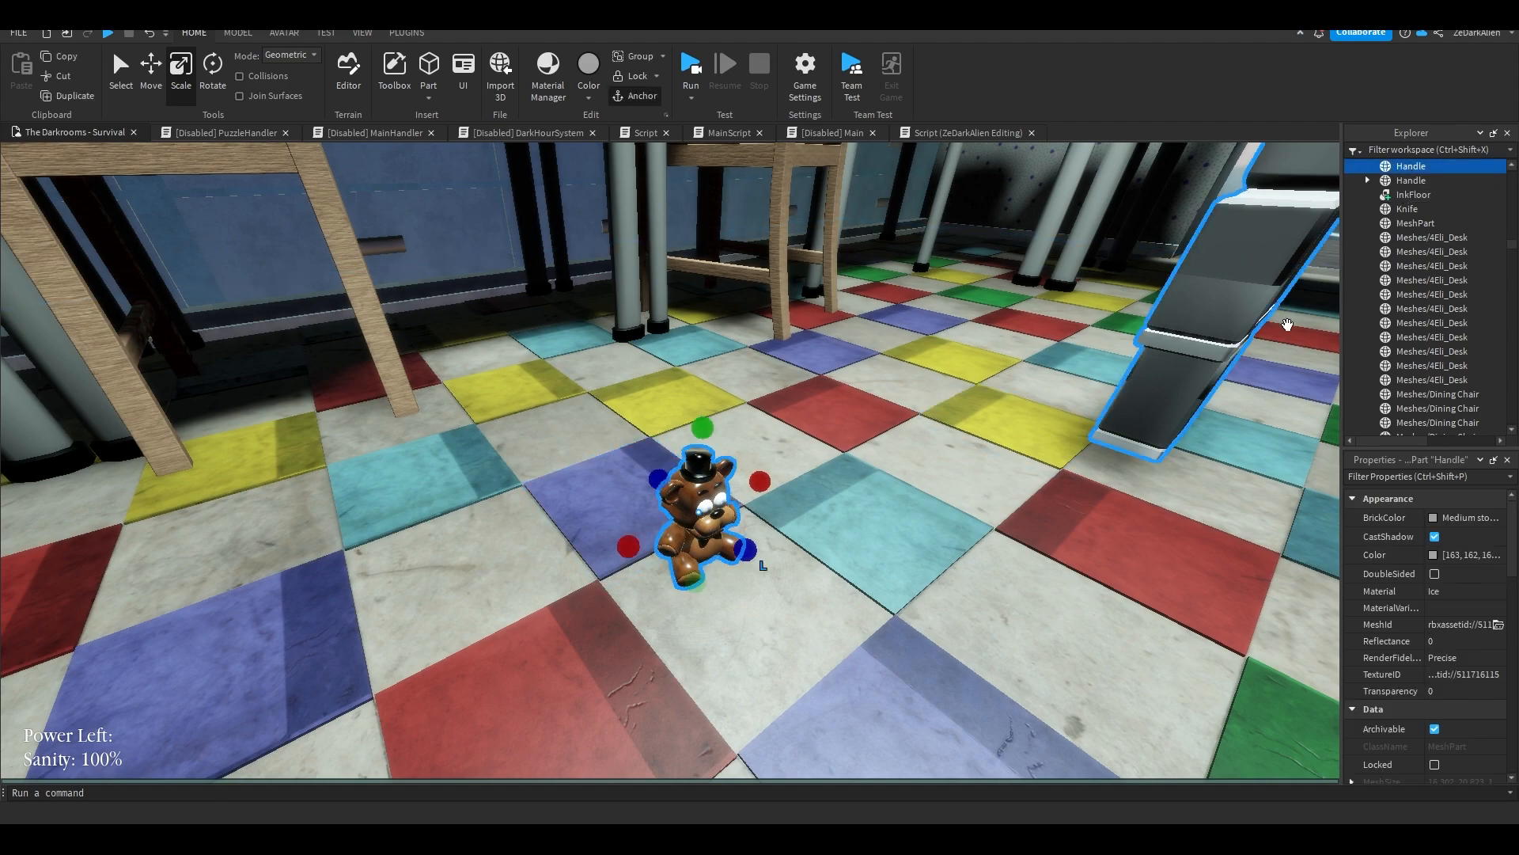
Insert a ClickDetector and a new Script under the Freddy plush's Handle part
right_click(1412, 166)
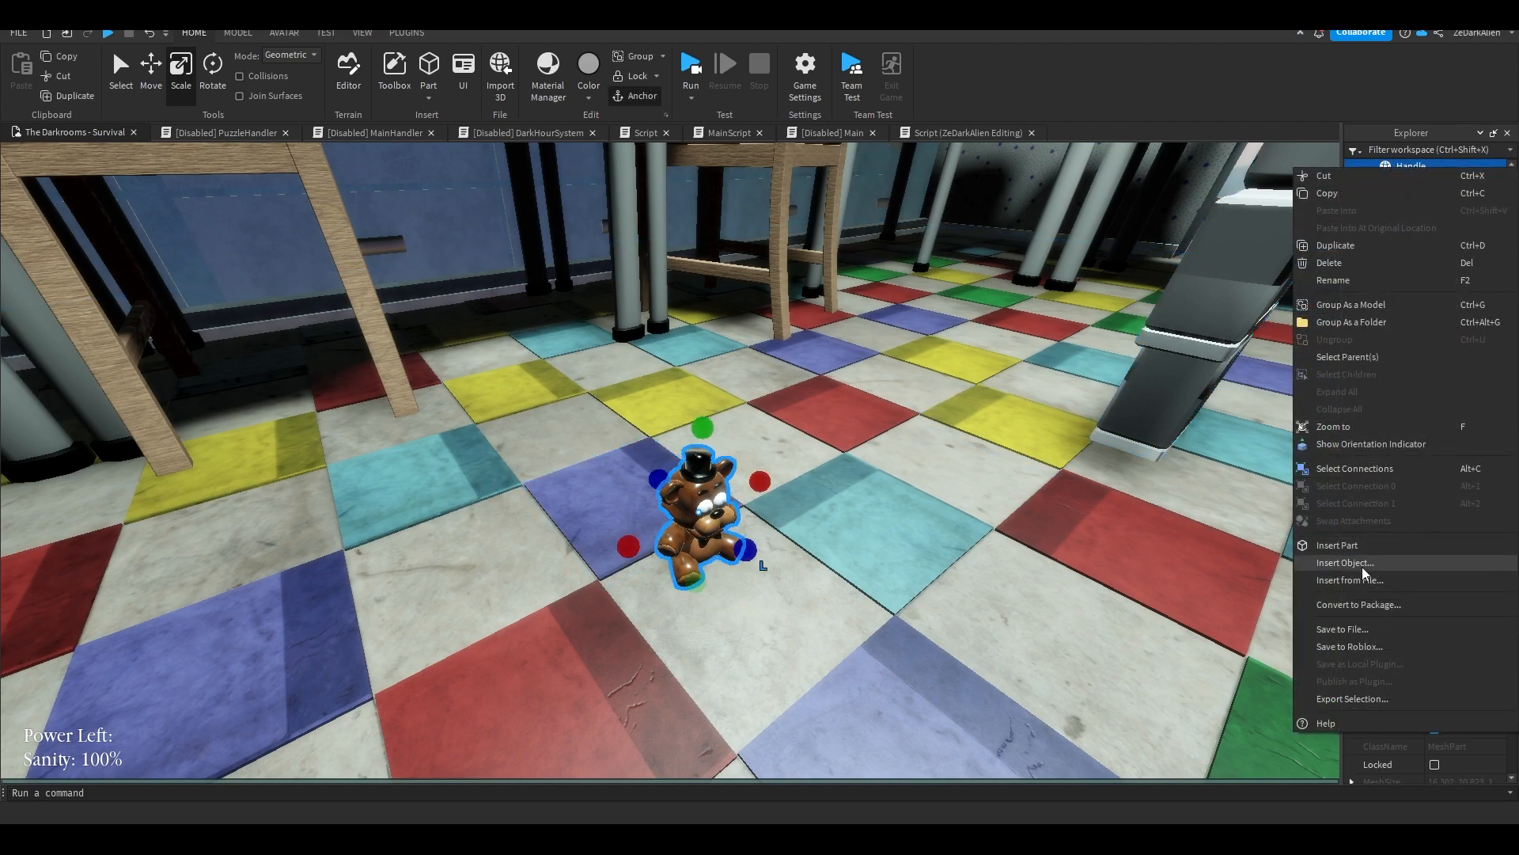
left_click(1346, 562)
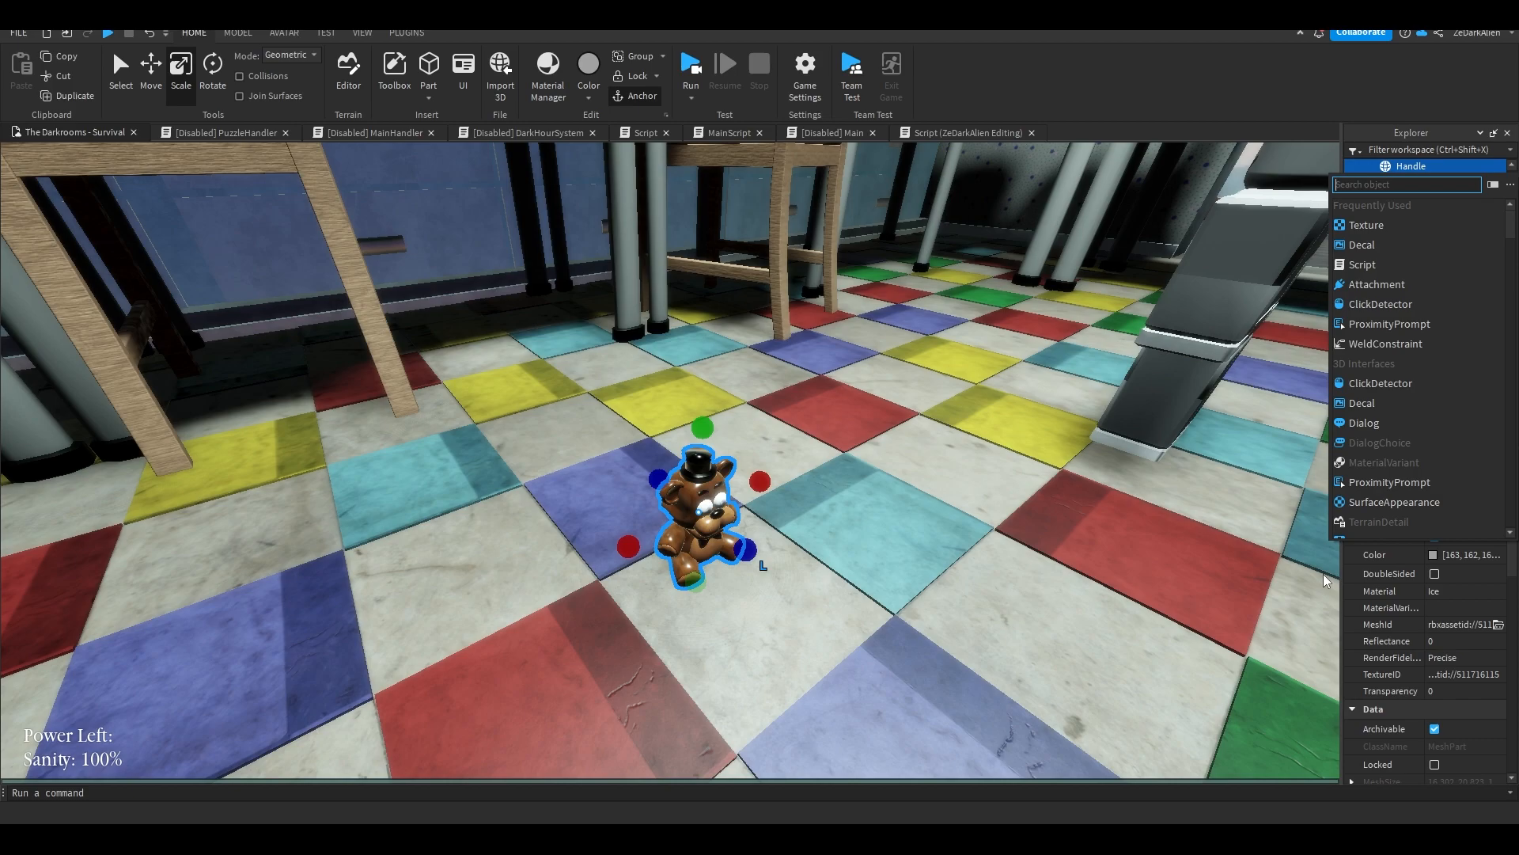
type("cli")
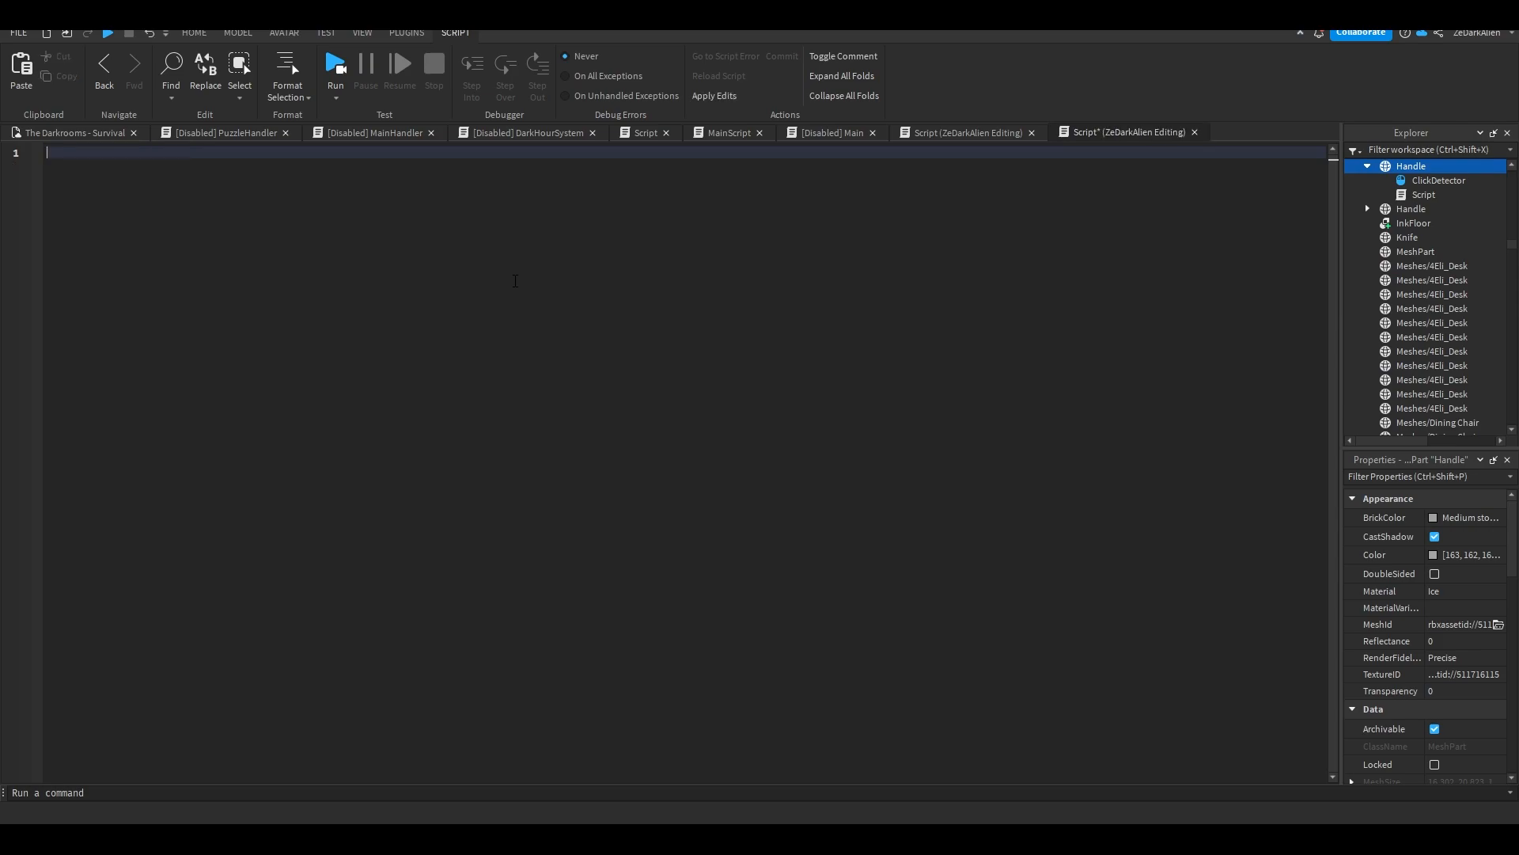
Reference the Handle's ClickDetector and connect a MouseClick handler receiving the player
type("local clickDetector = script")
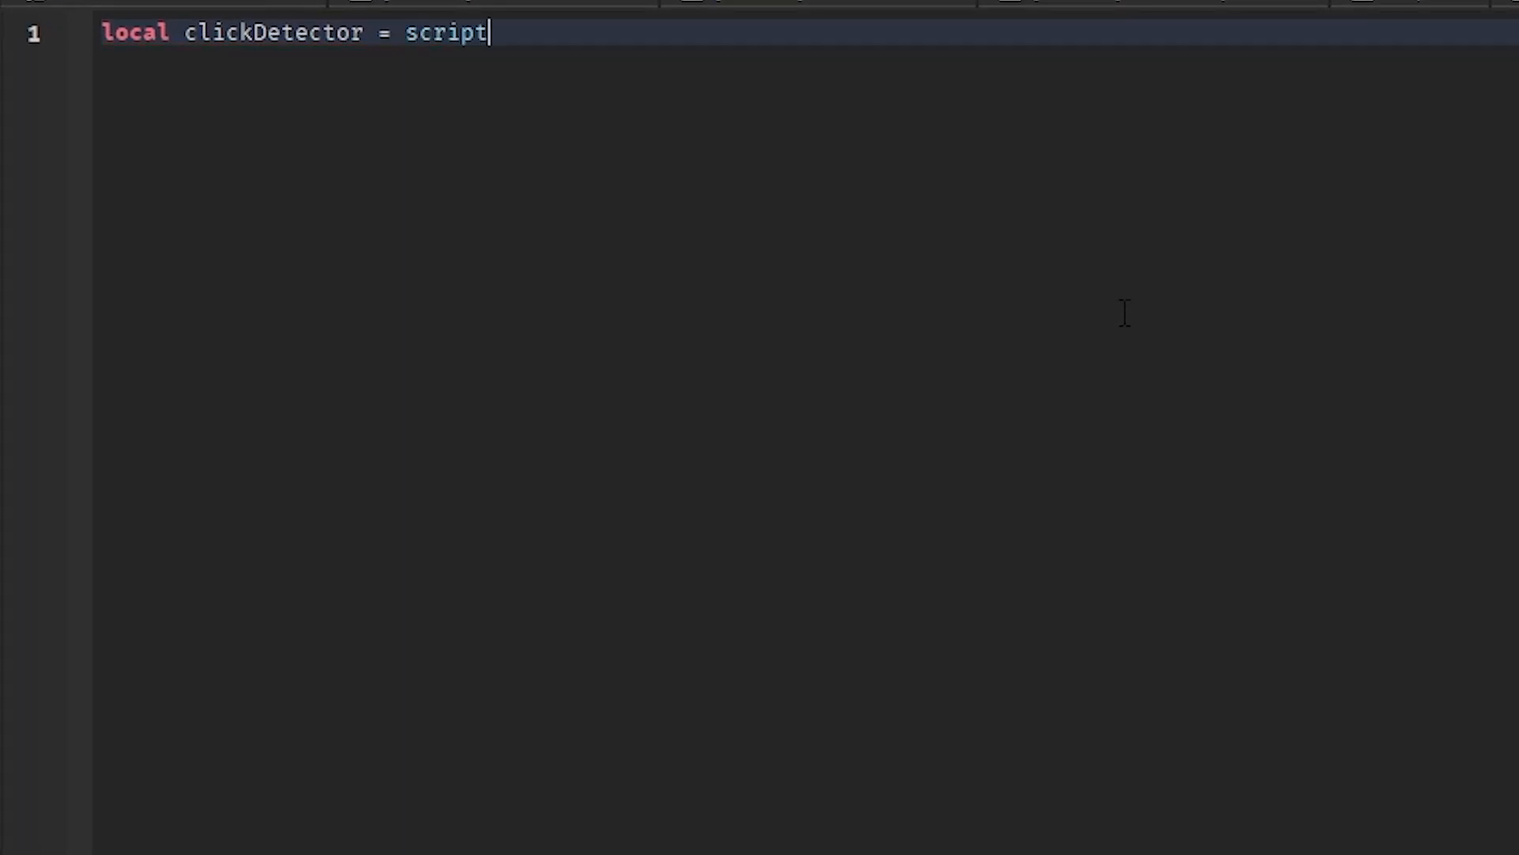
type(".Parent:FindFirstChild(\"c")
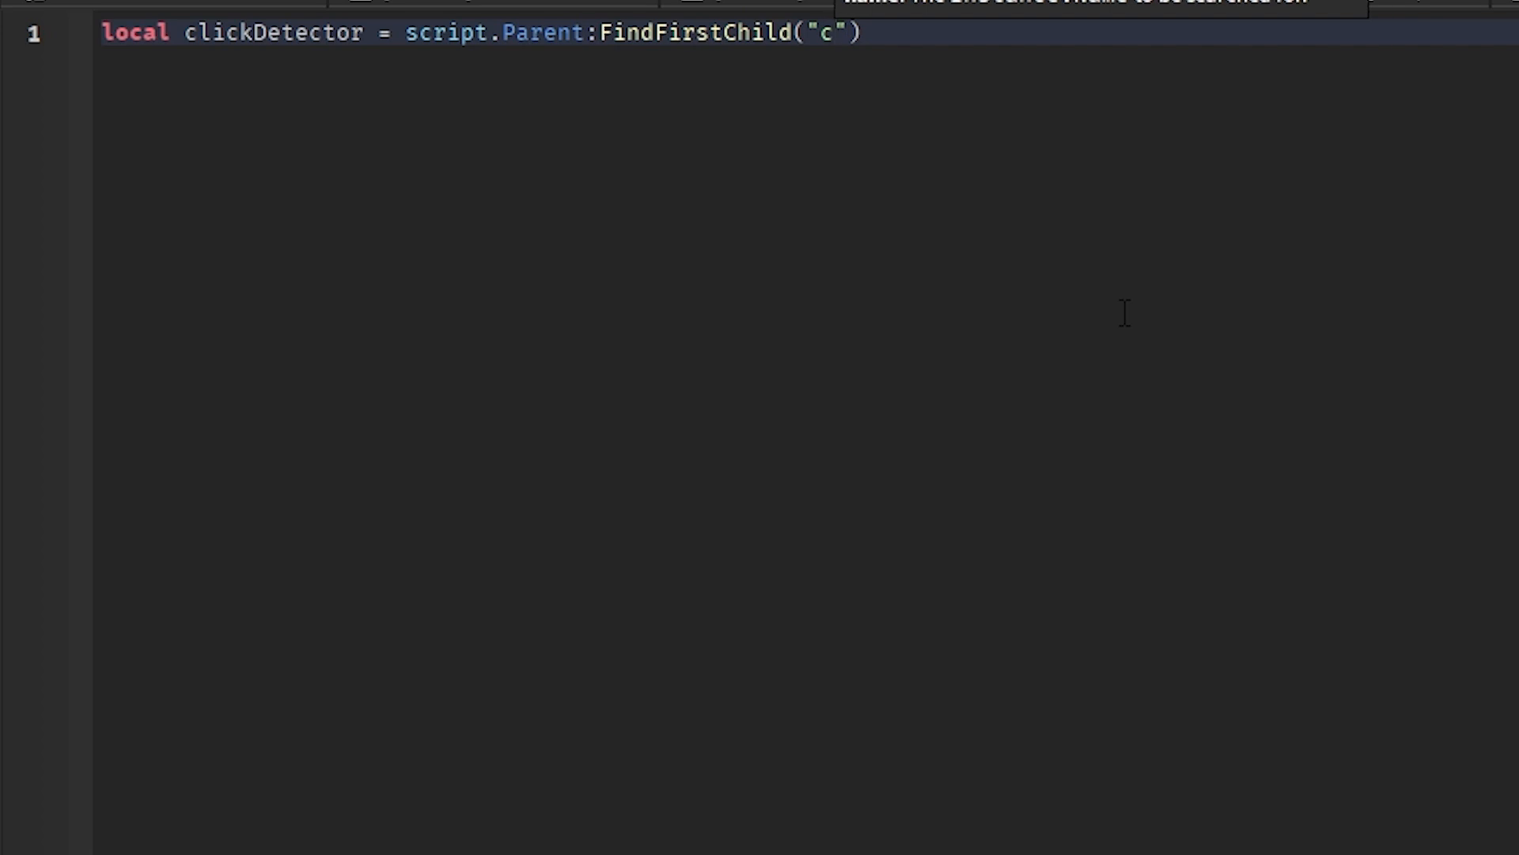
type("lickDetector\")")
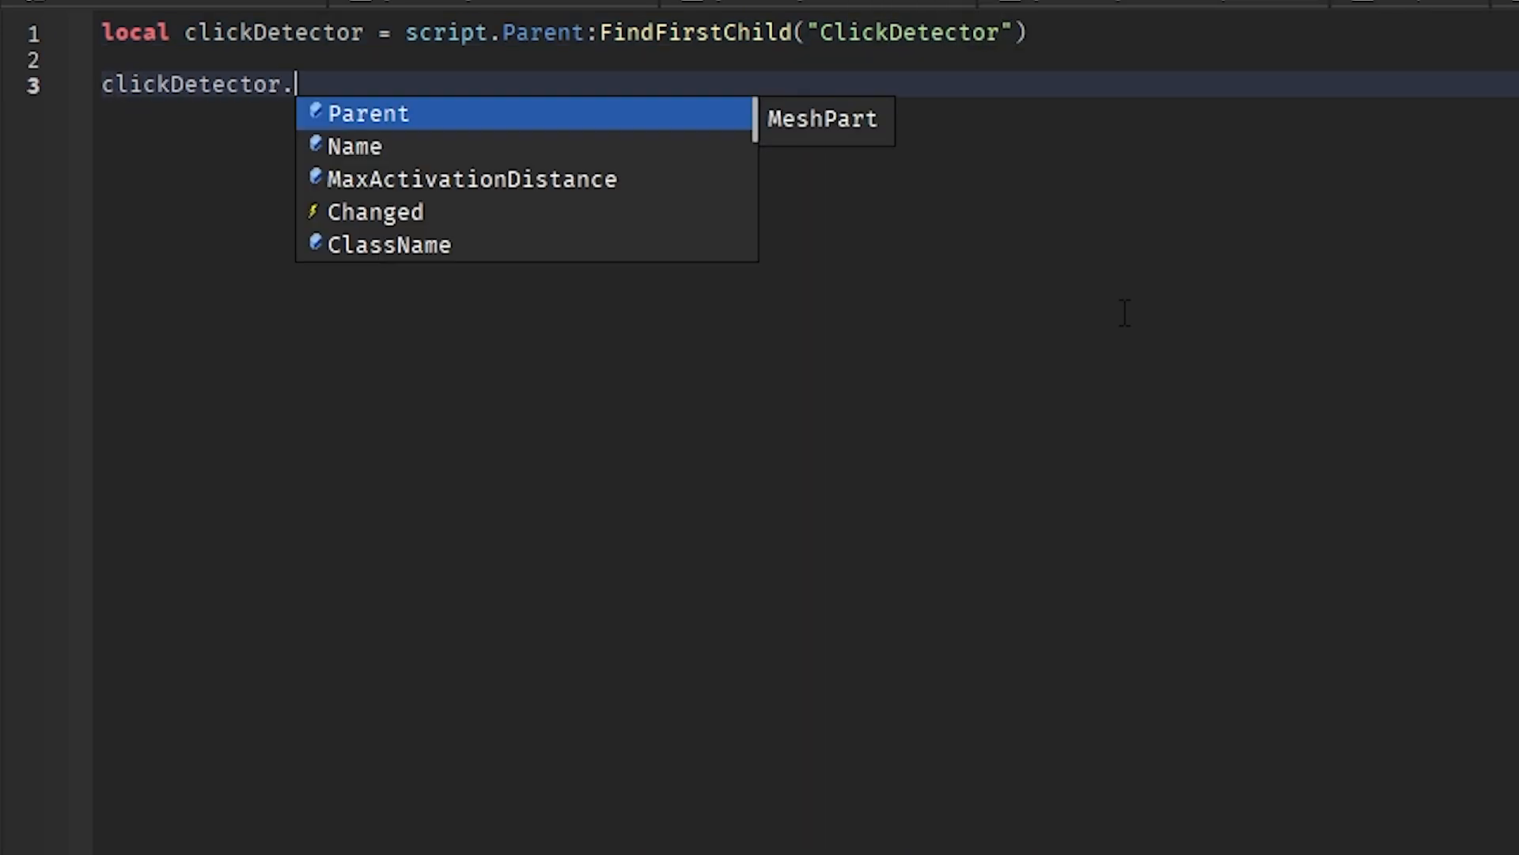
type("MouseClick:Connect(f)")
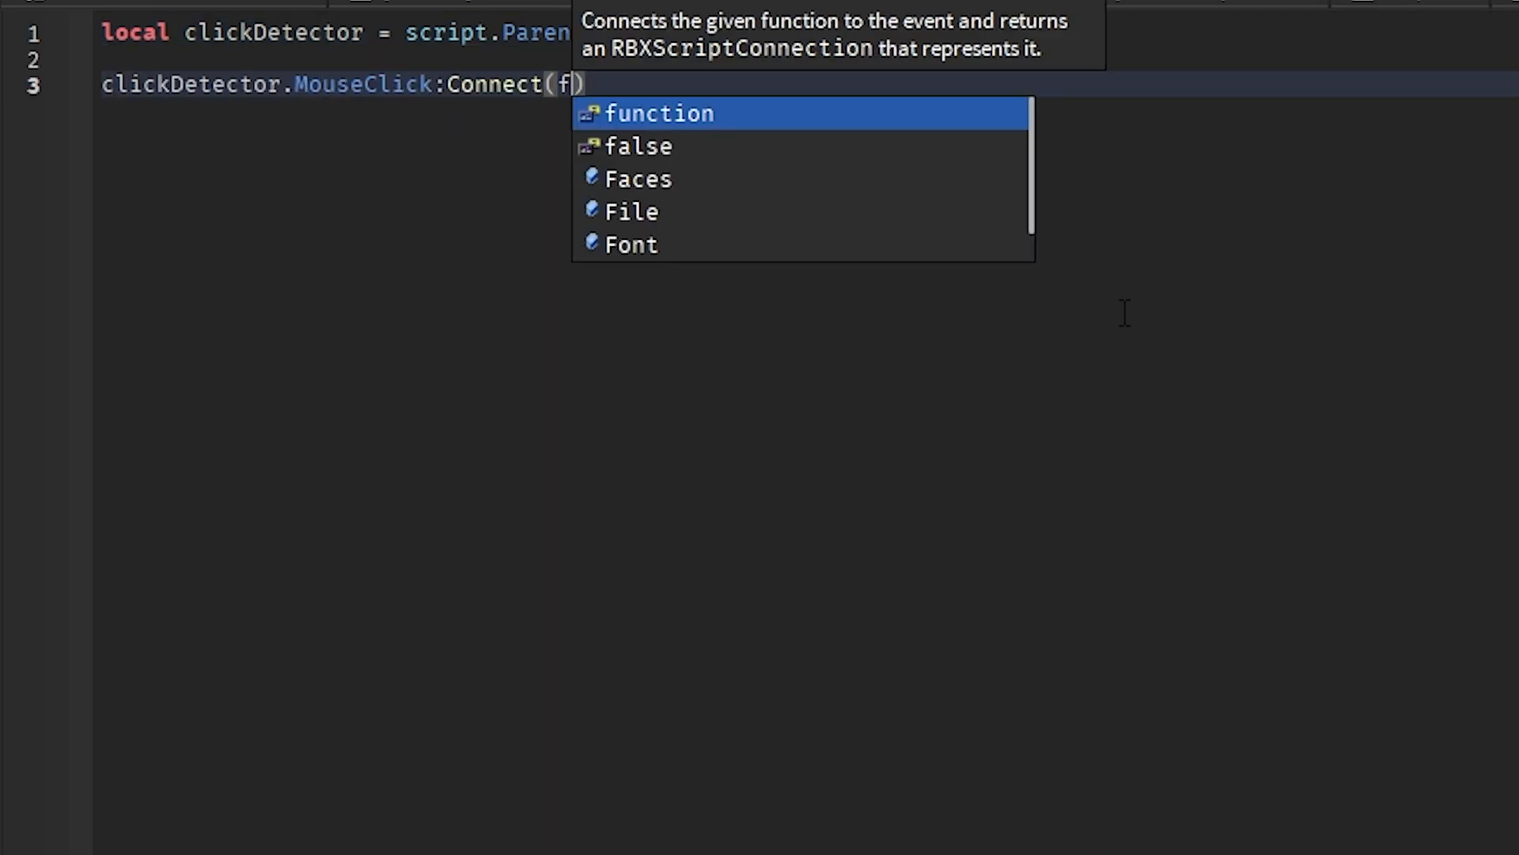
key("Tab")
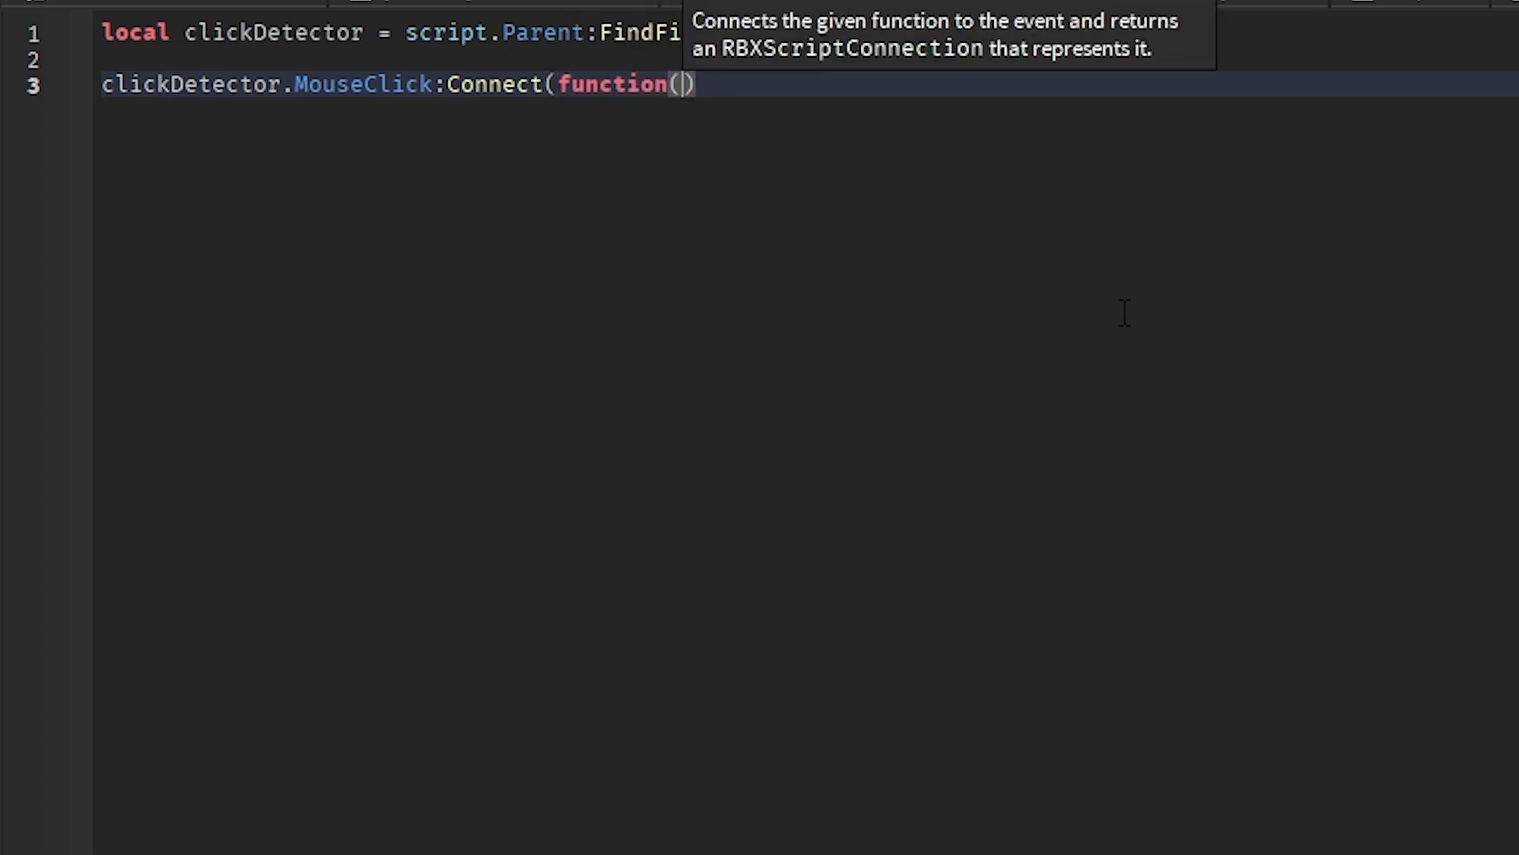
type("player")
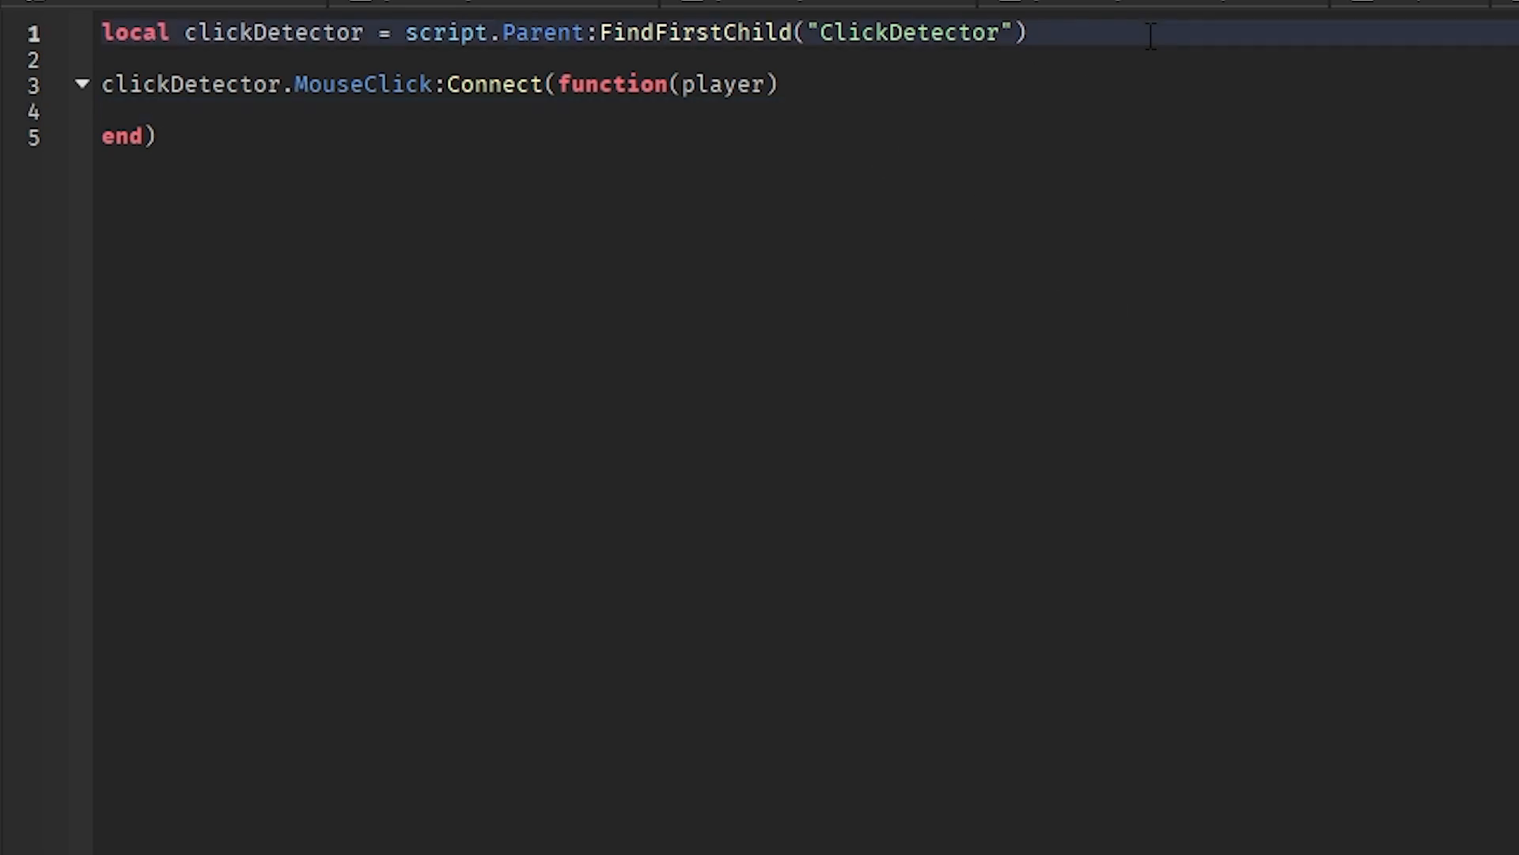
Add a db debounce flag: if player and db is false, set true, wait(.1), reset to false
type("local db")
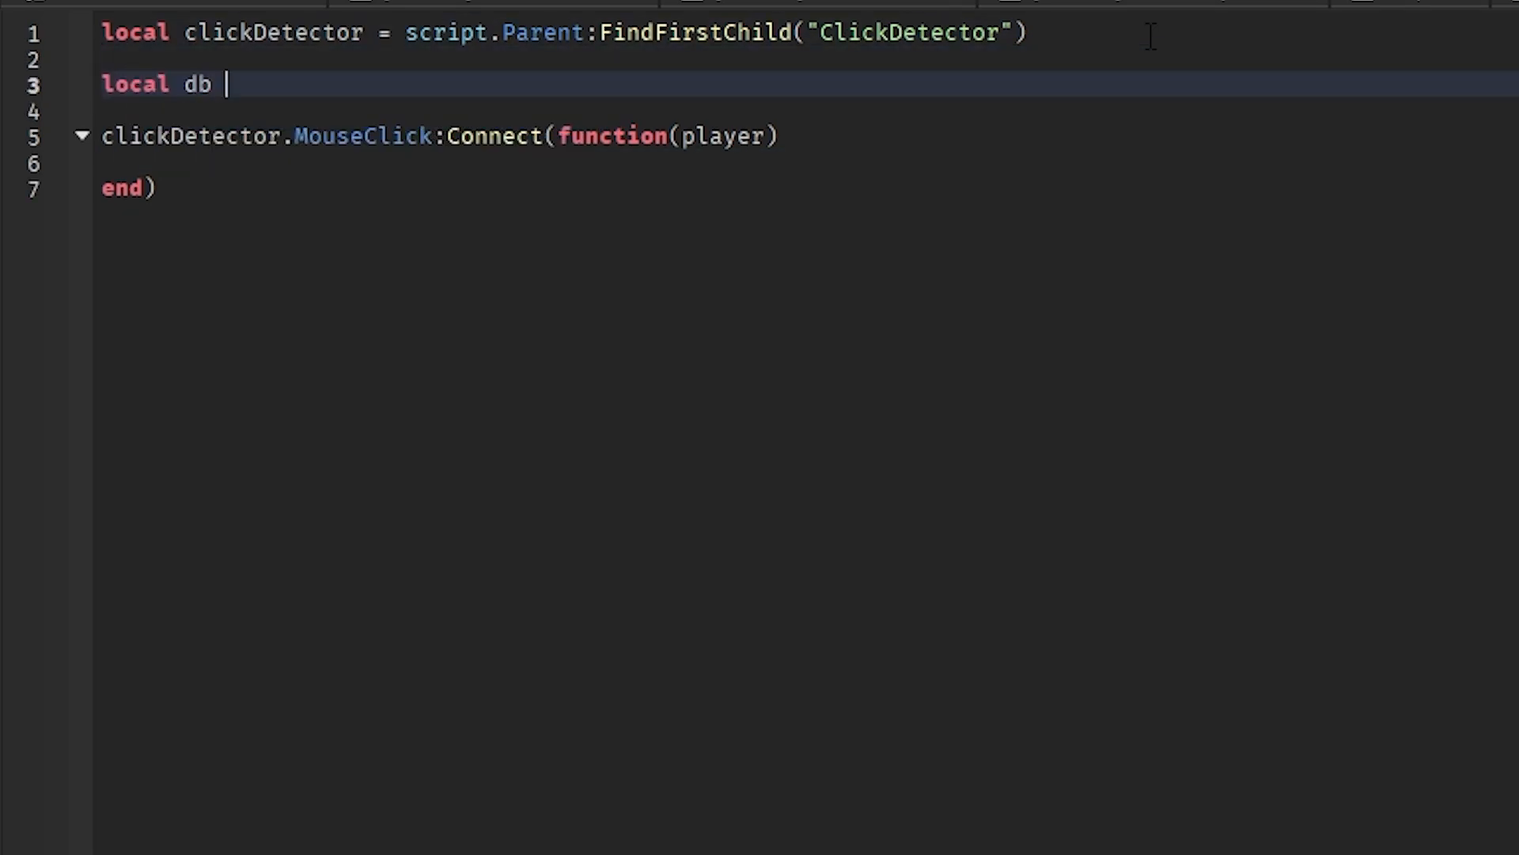
type("= false")
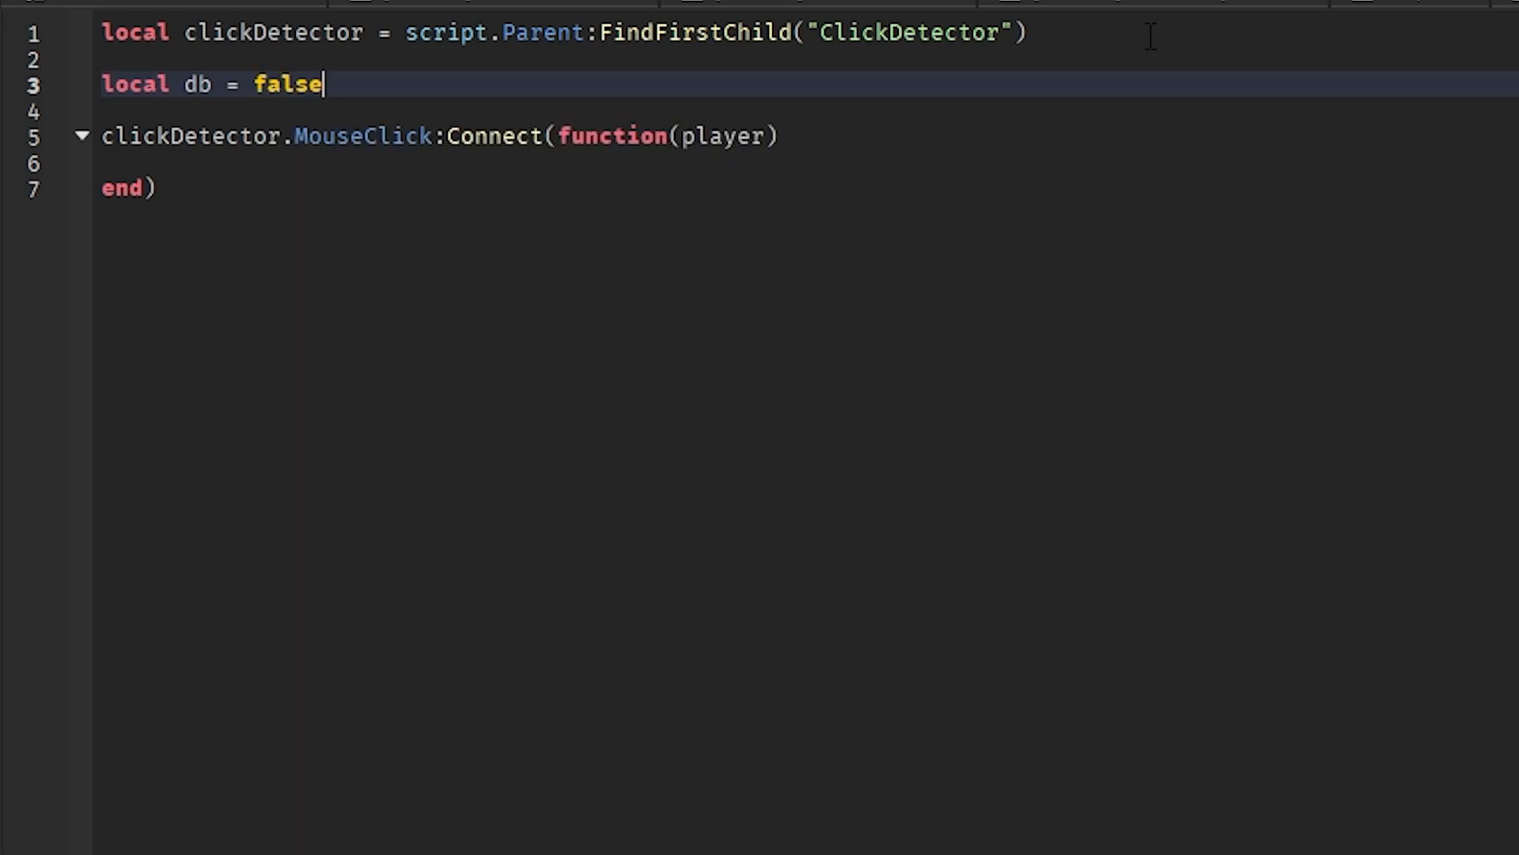
type("if pla")
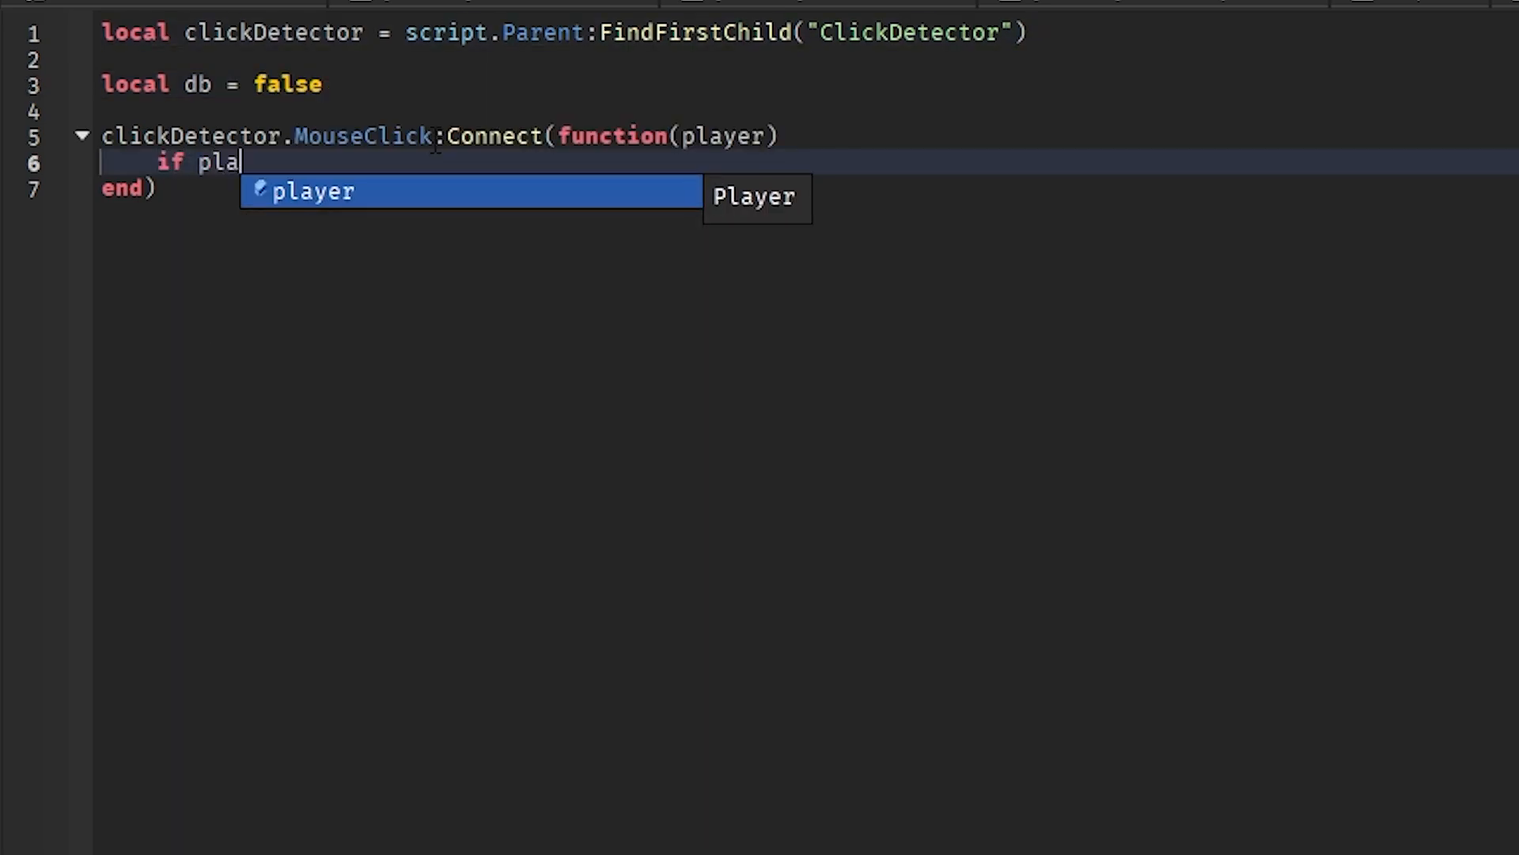
type("yer and db ==")
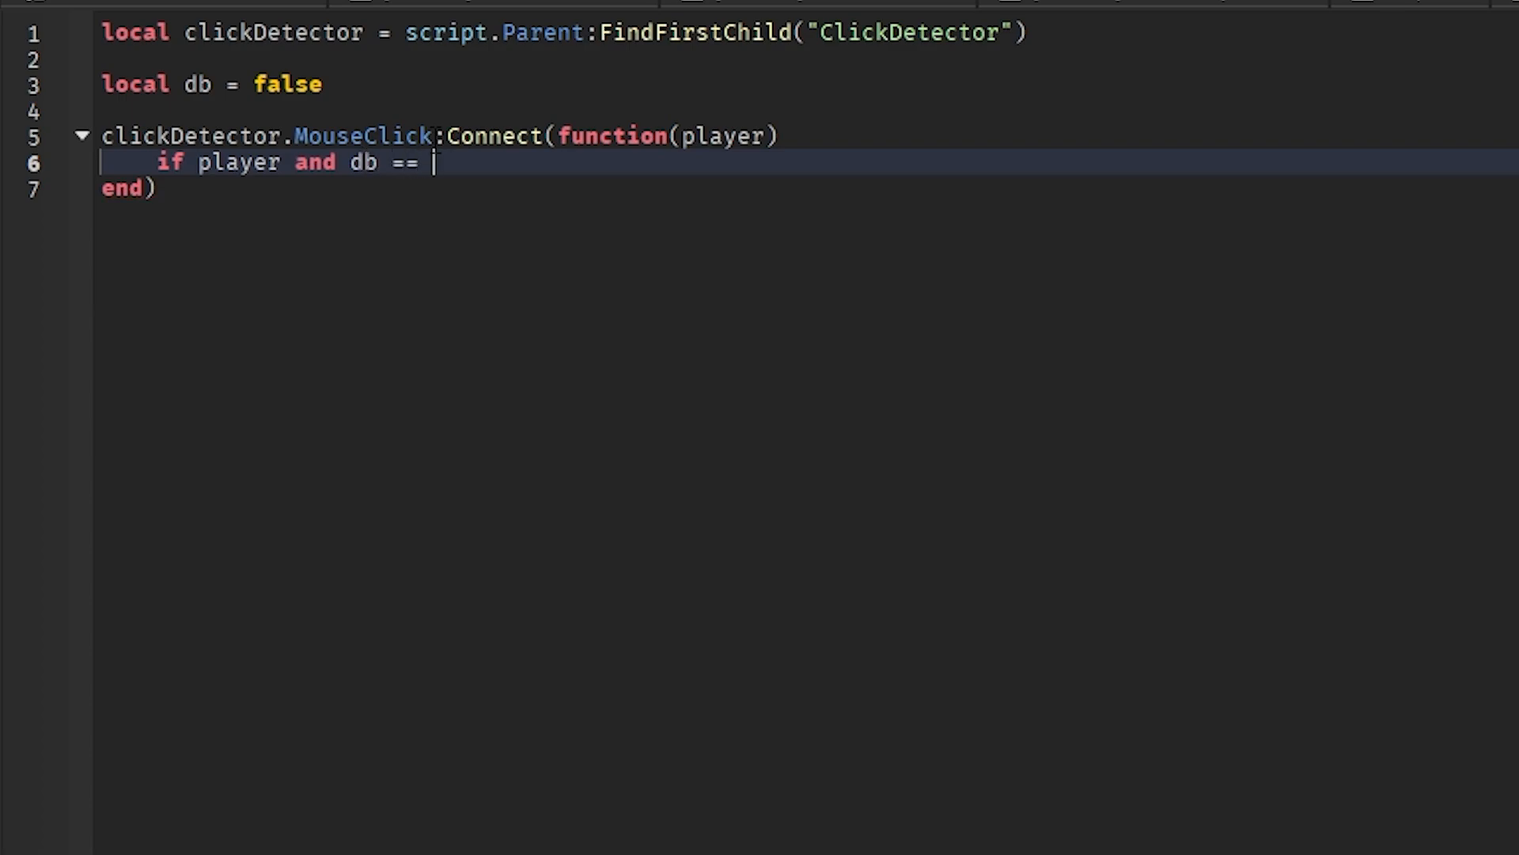
type("false then")
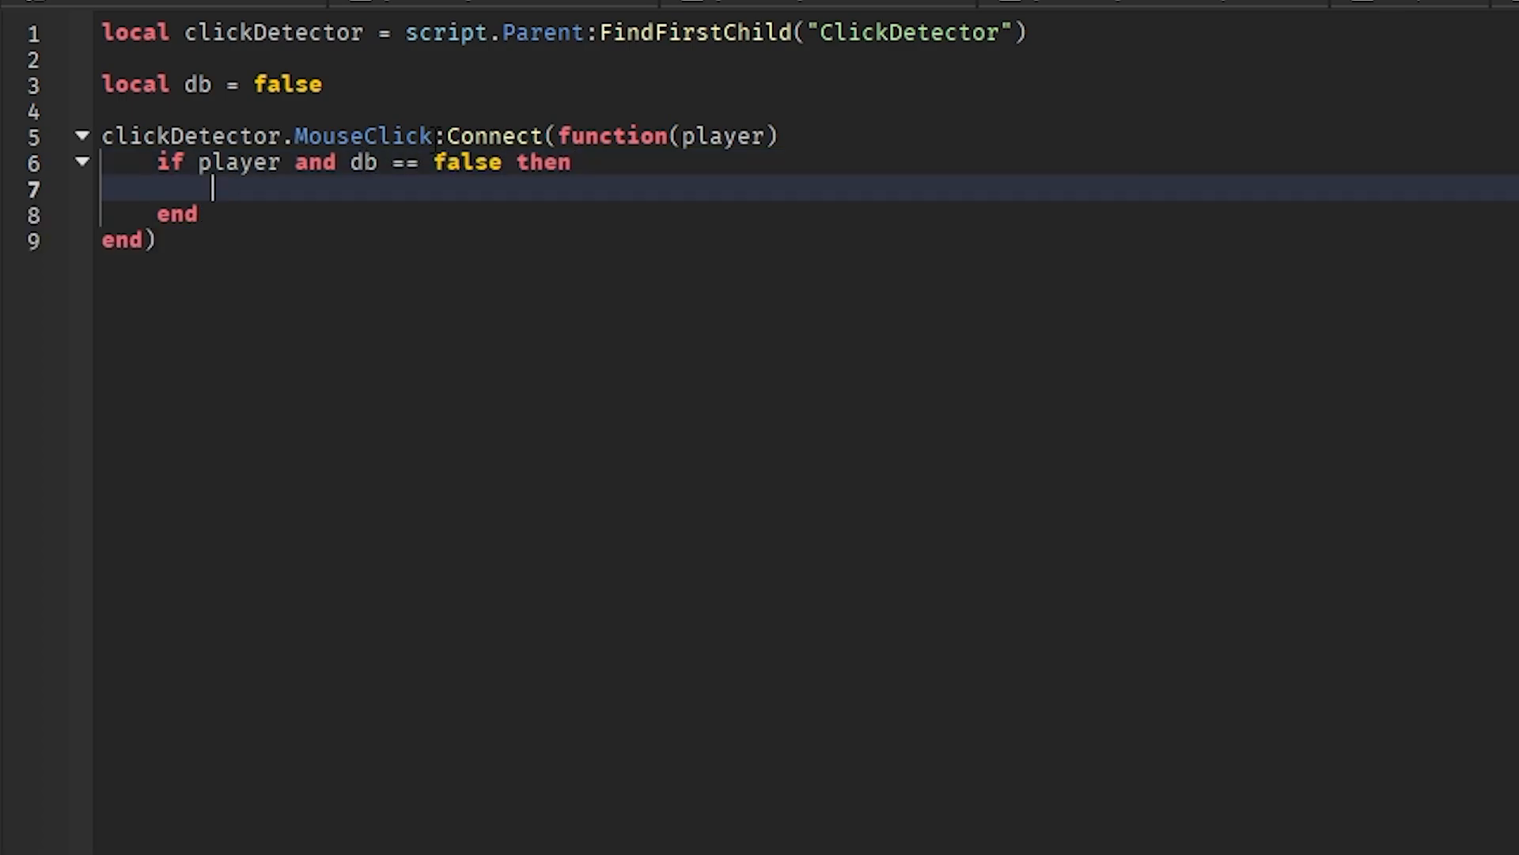
type("db")
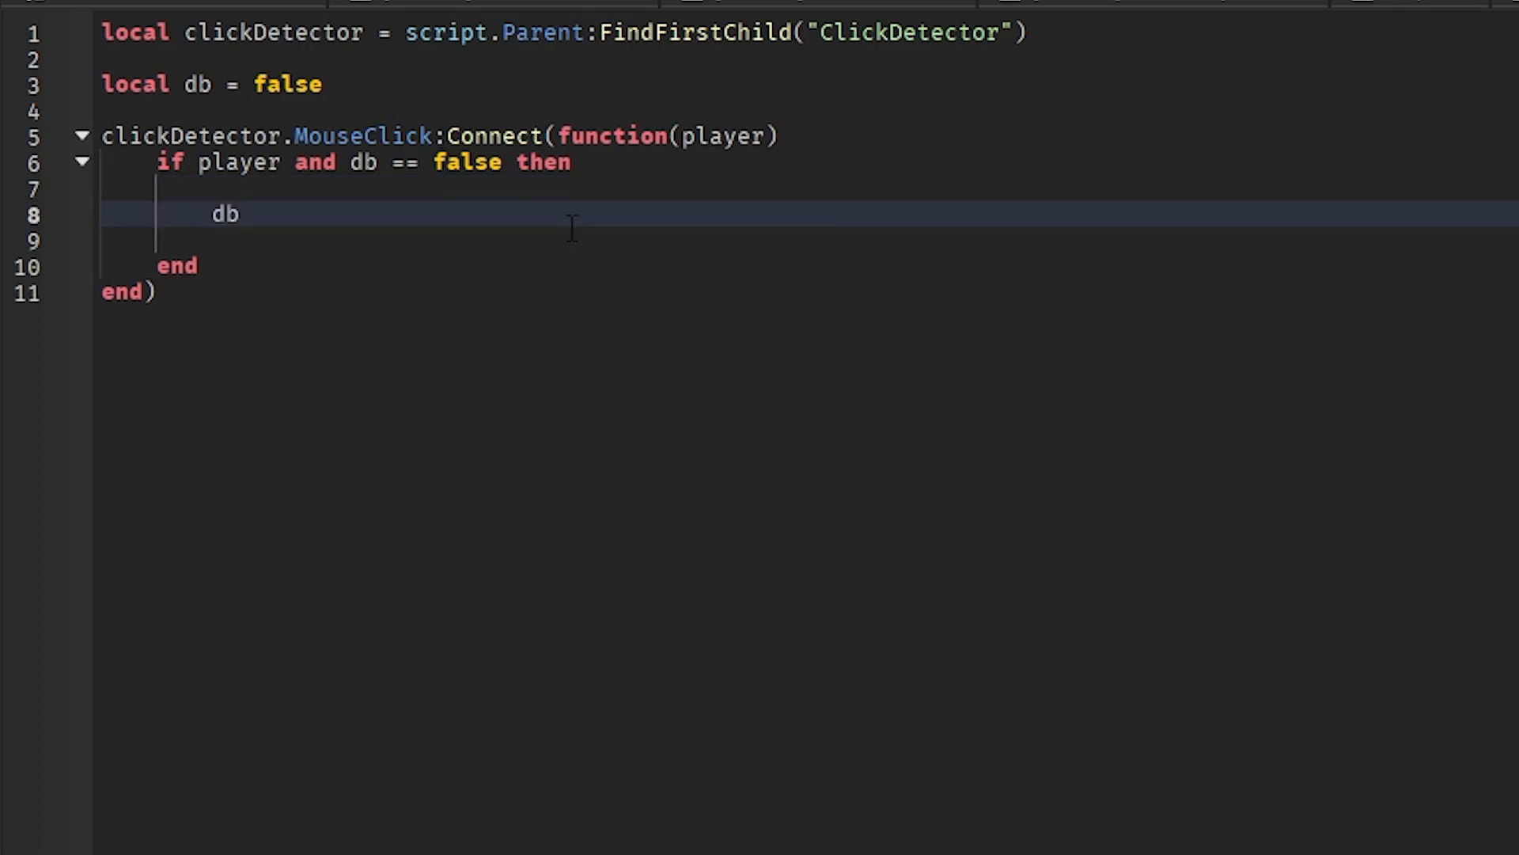
type("= true")
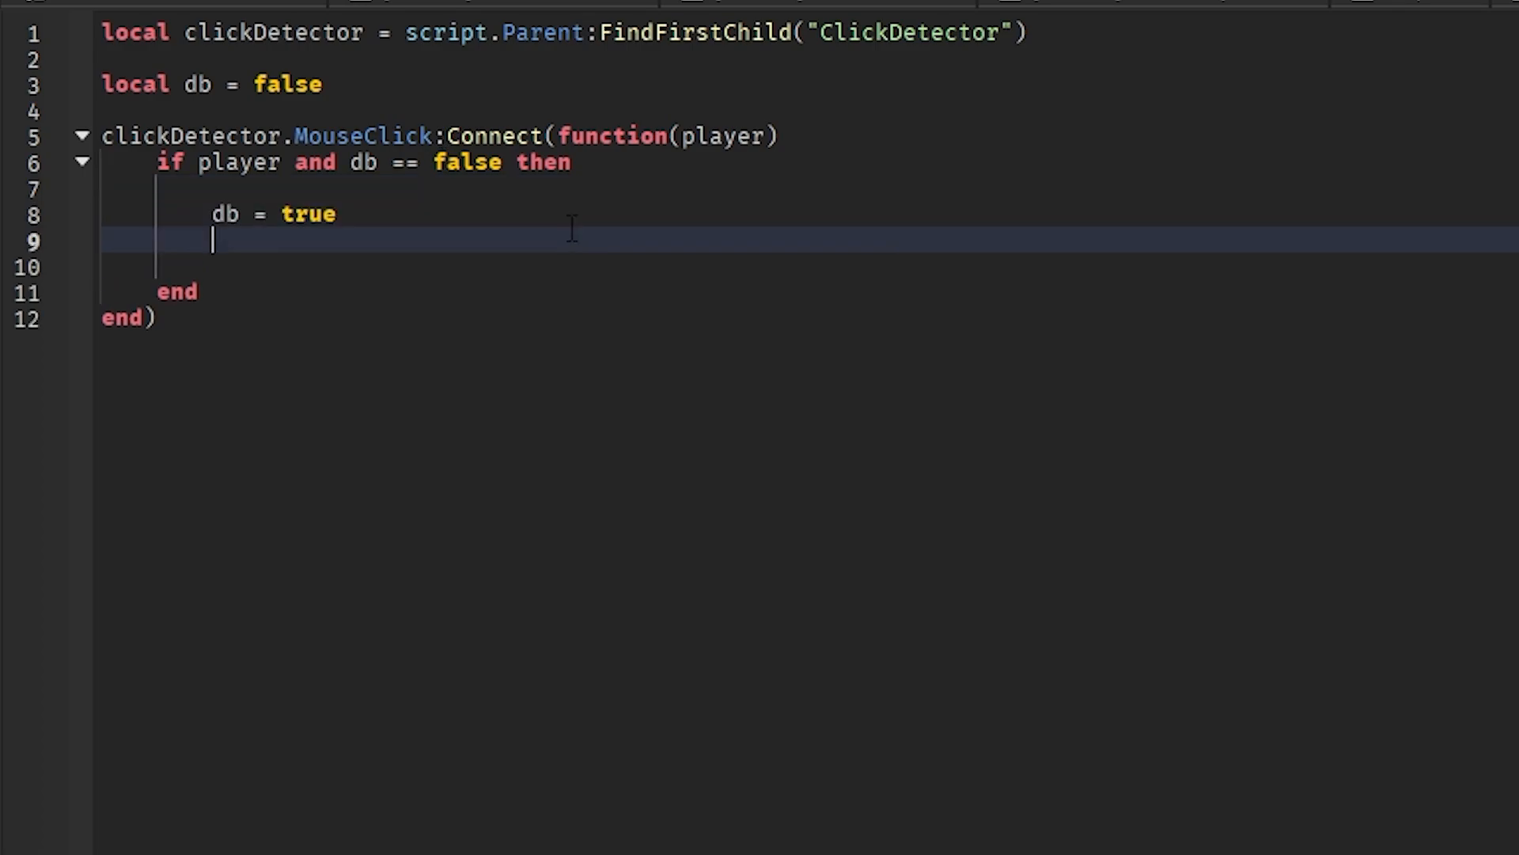
type("wait(.1)")
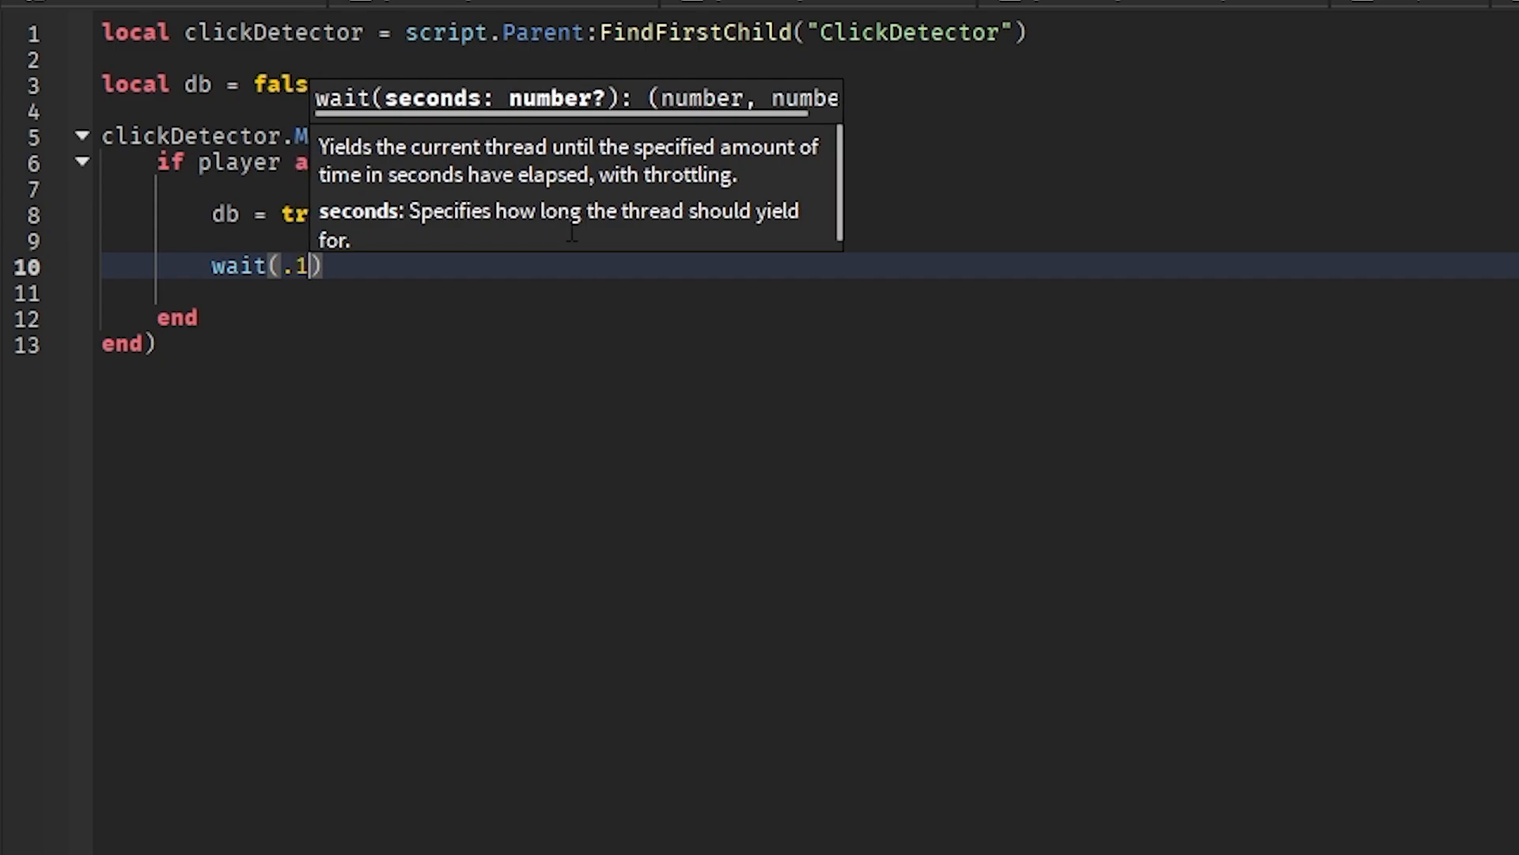
type("d")
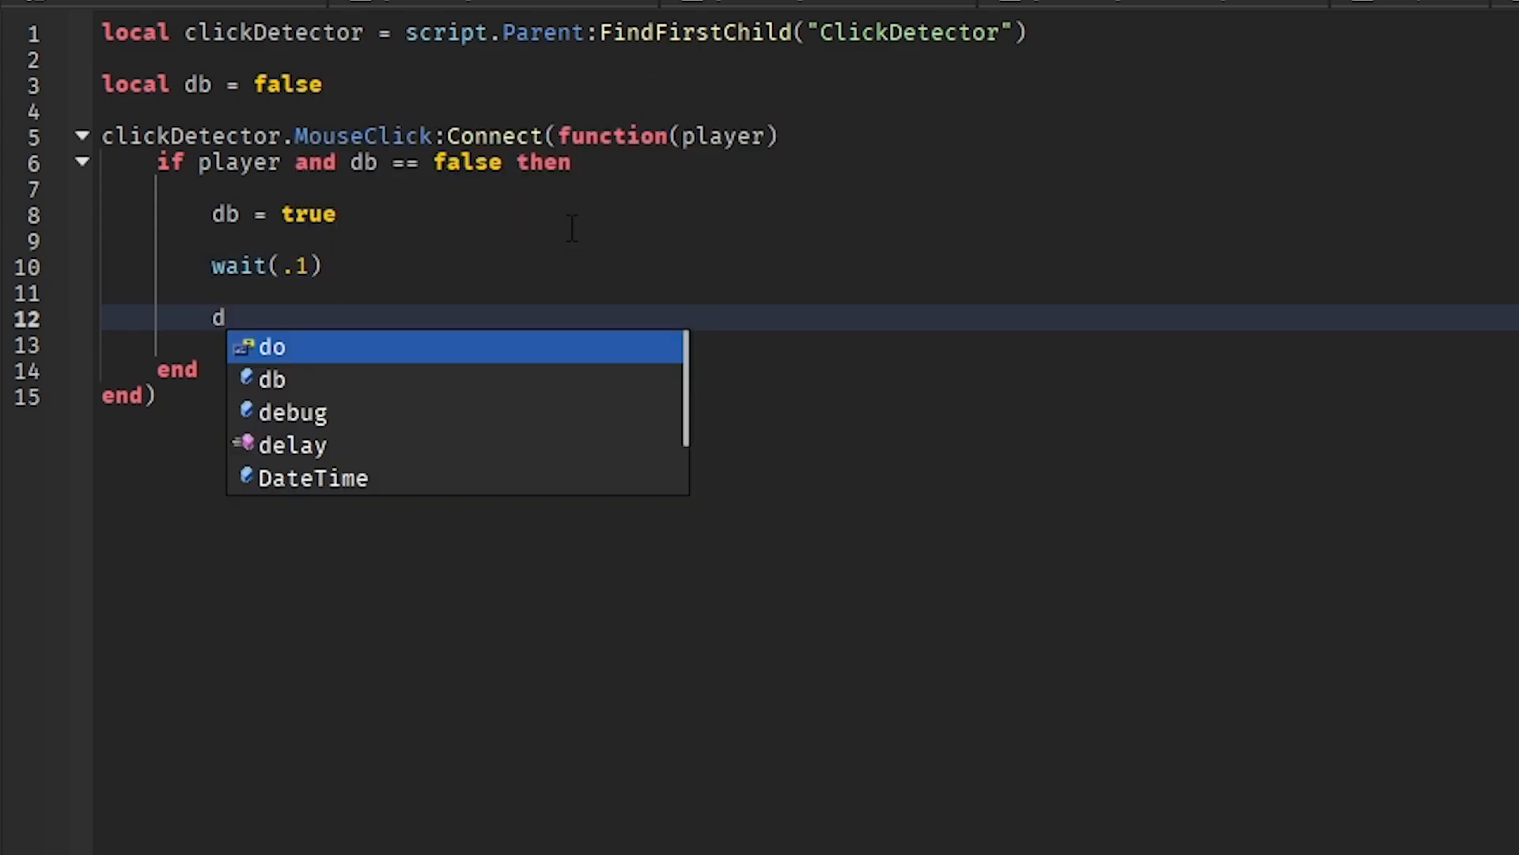
type("b = false")
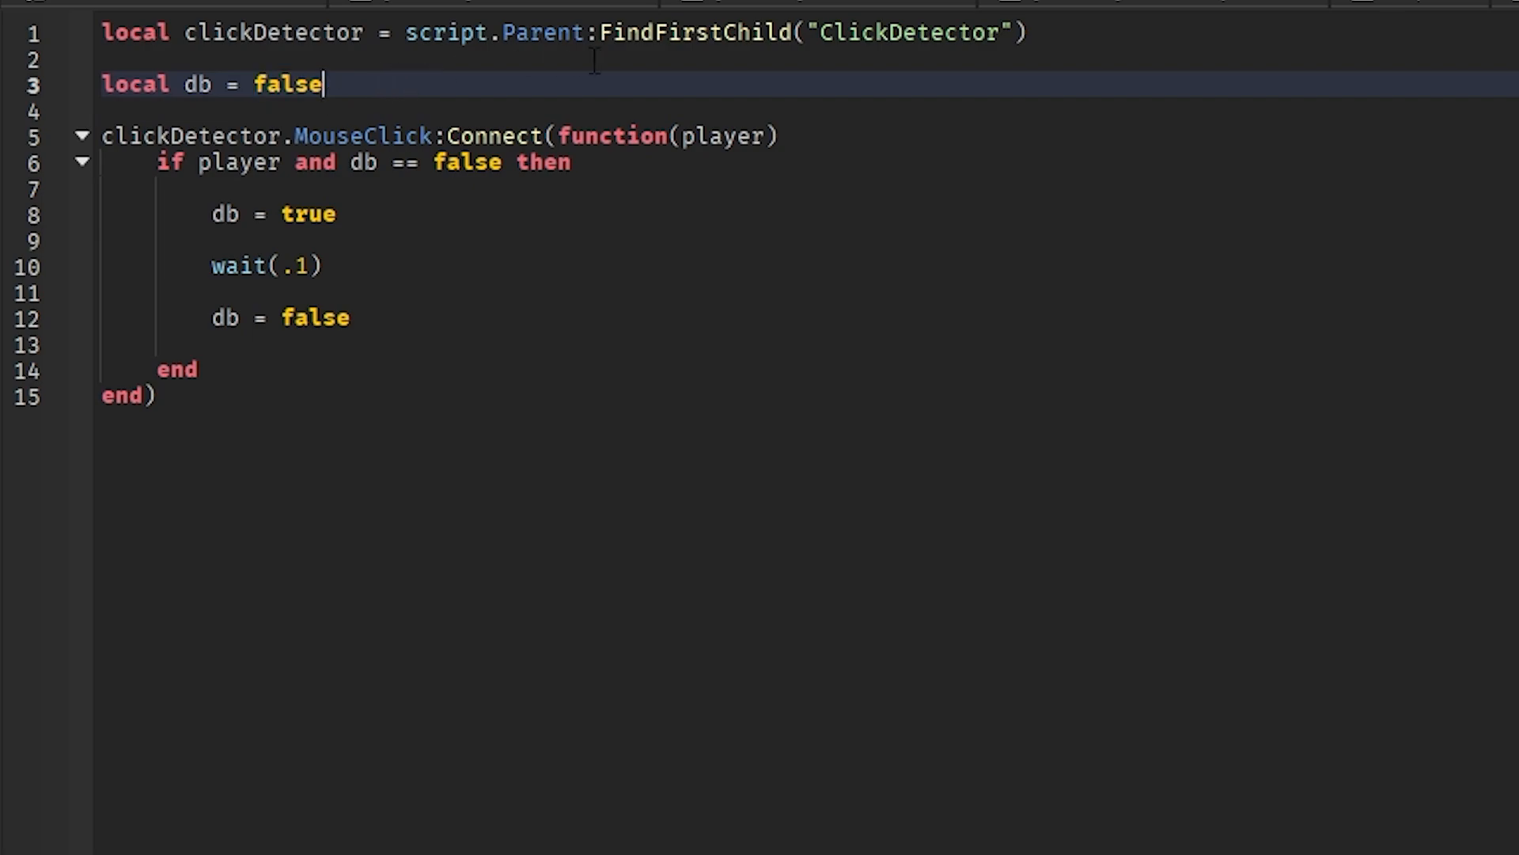
double_click(307, 213)
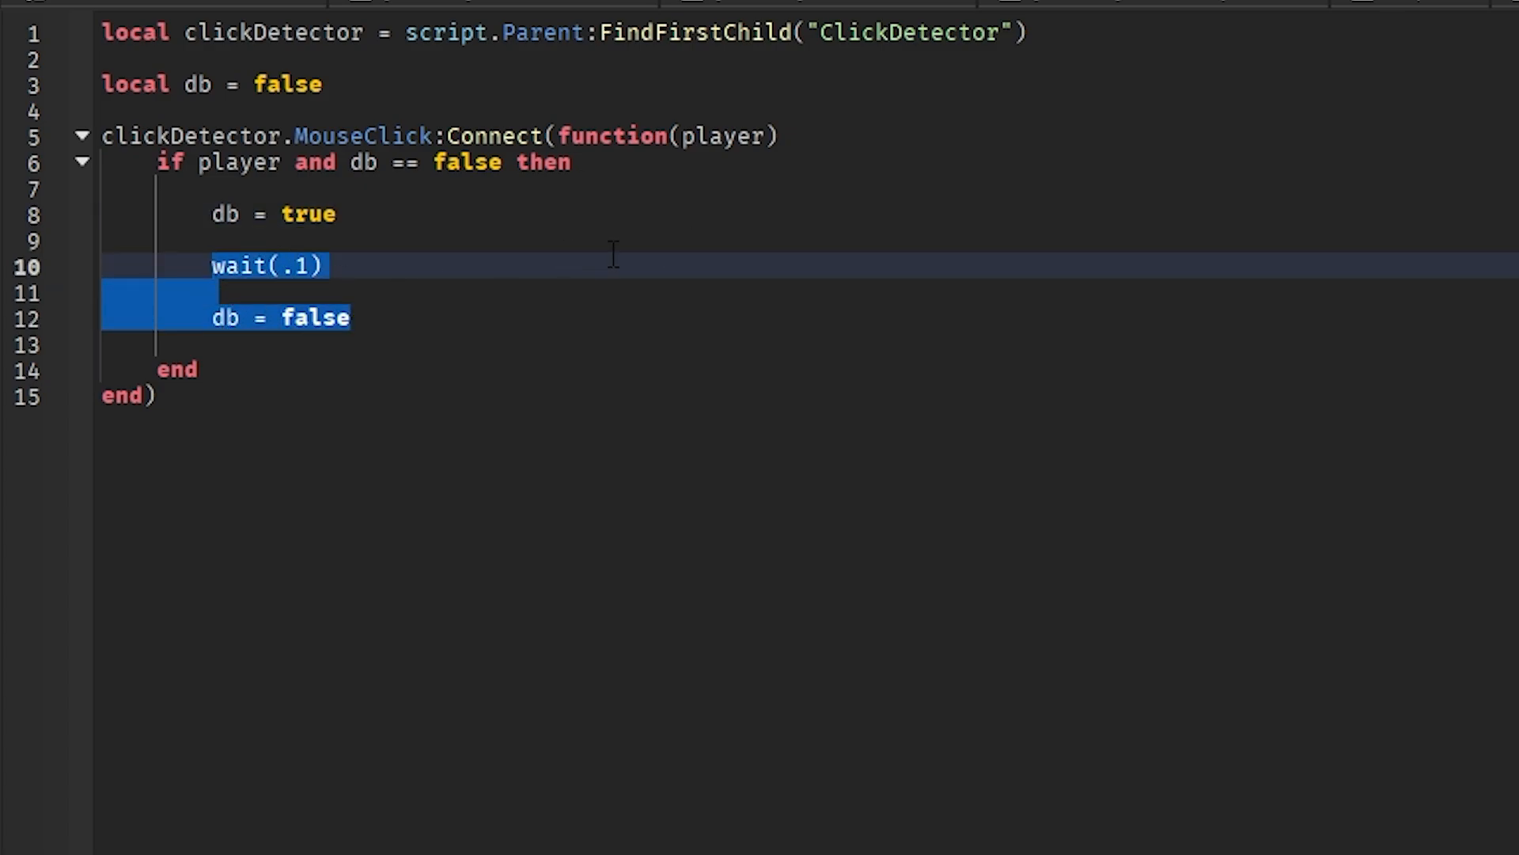
key("Delete")
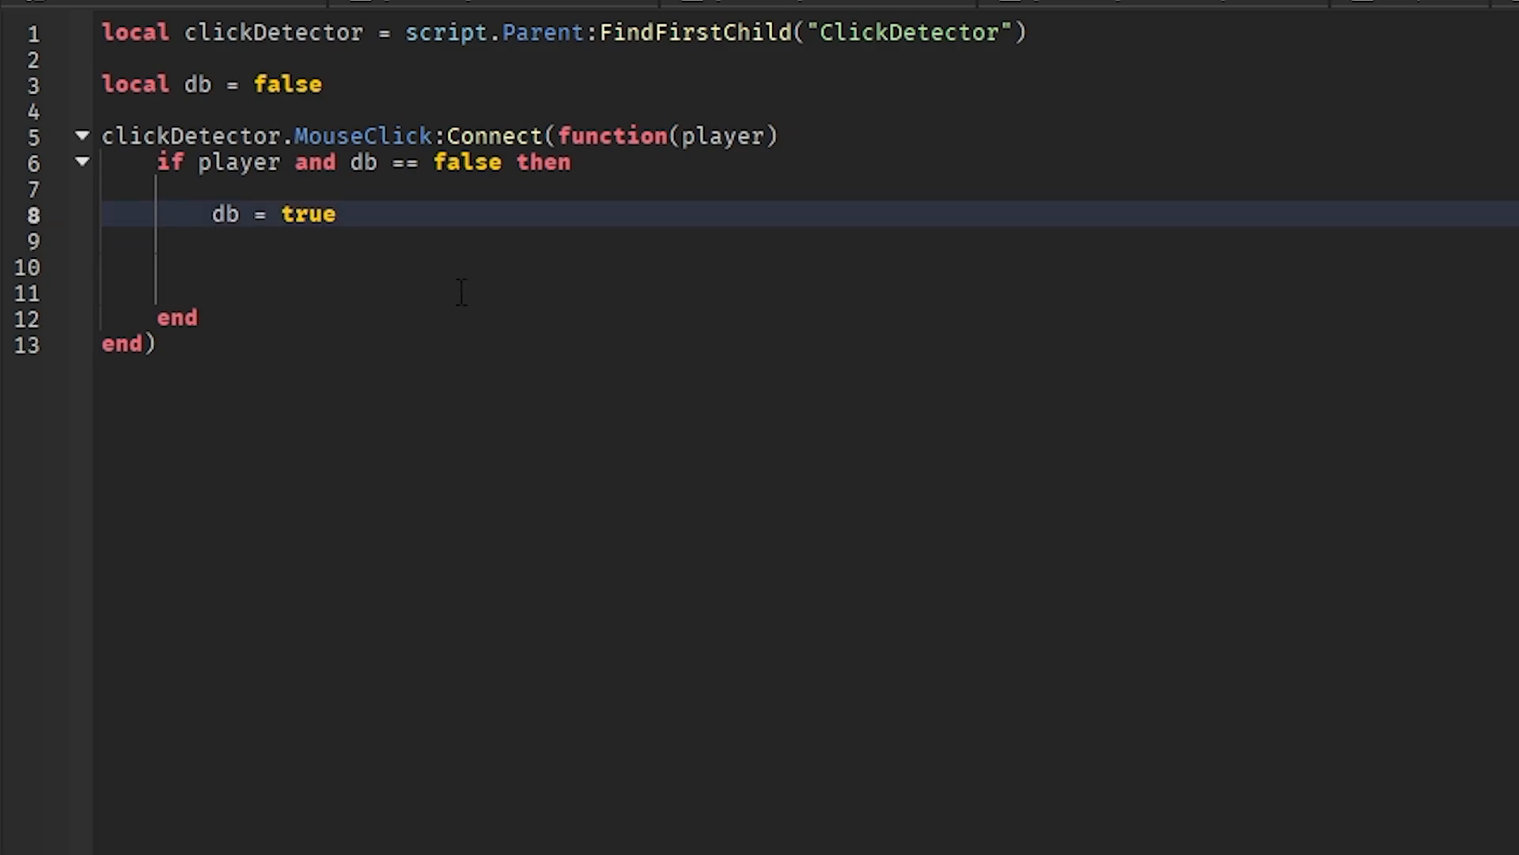
double_click(465, 162)
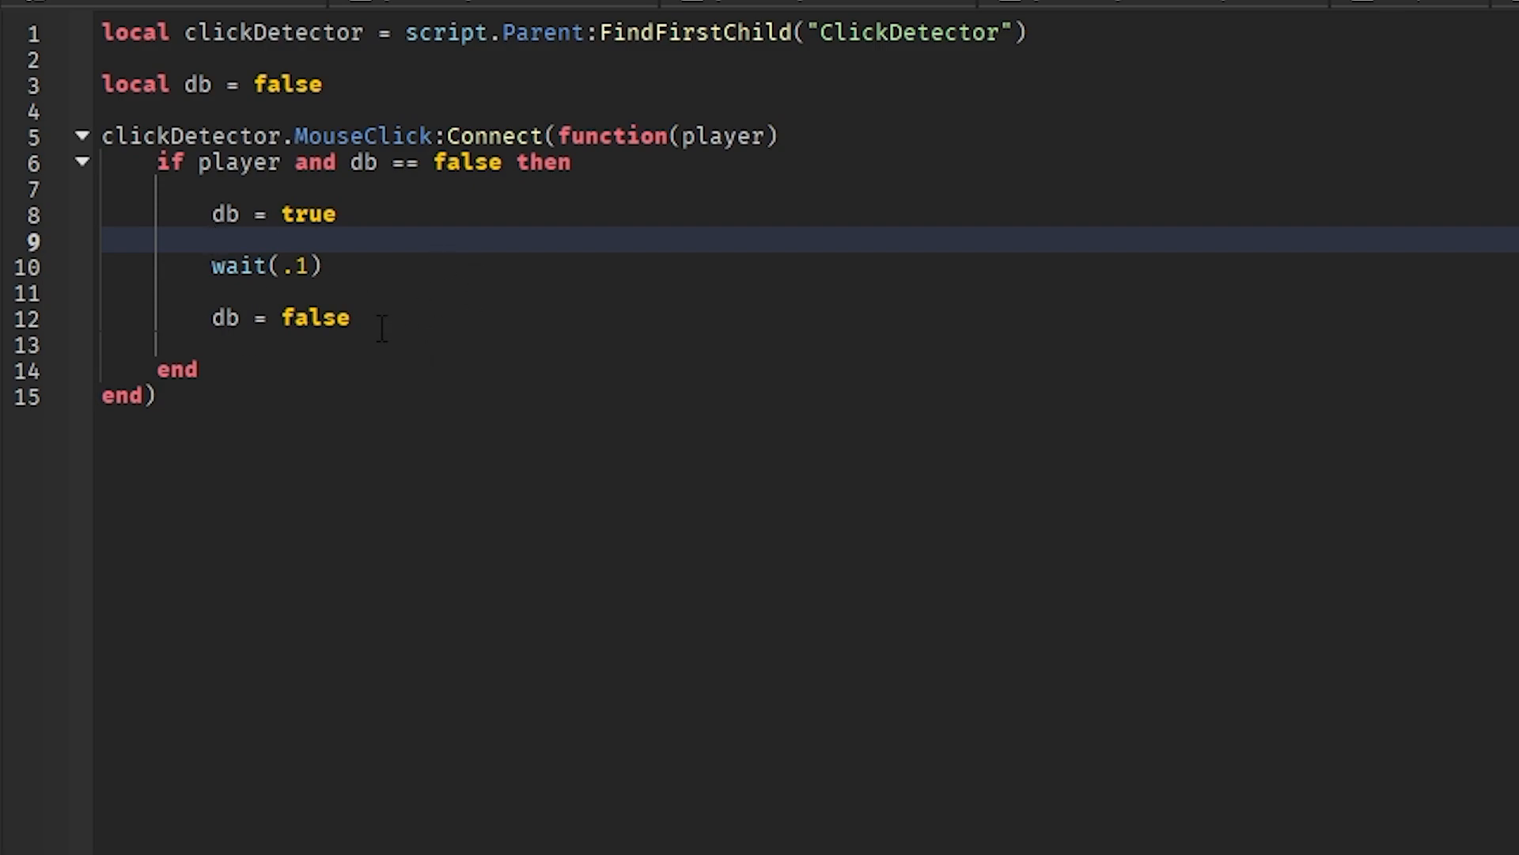
type("local badge")
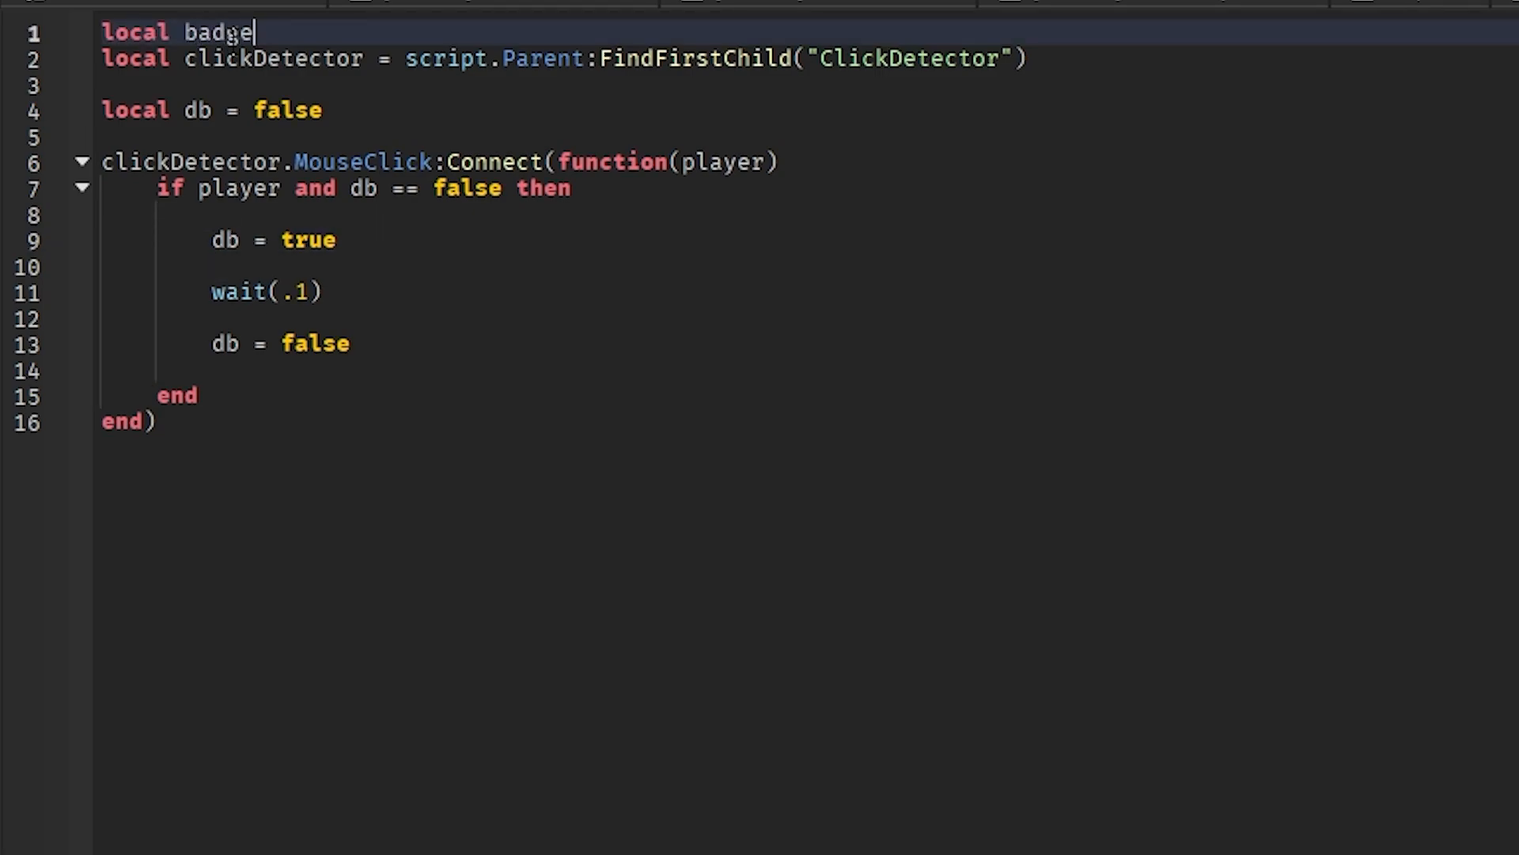
type("Service")
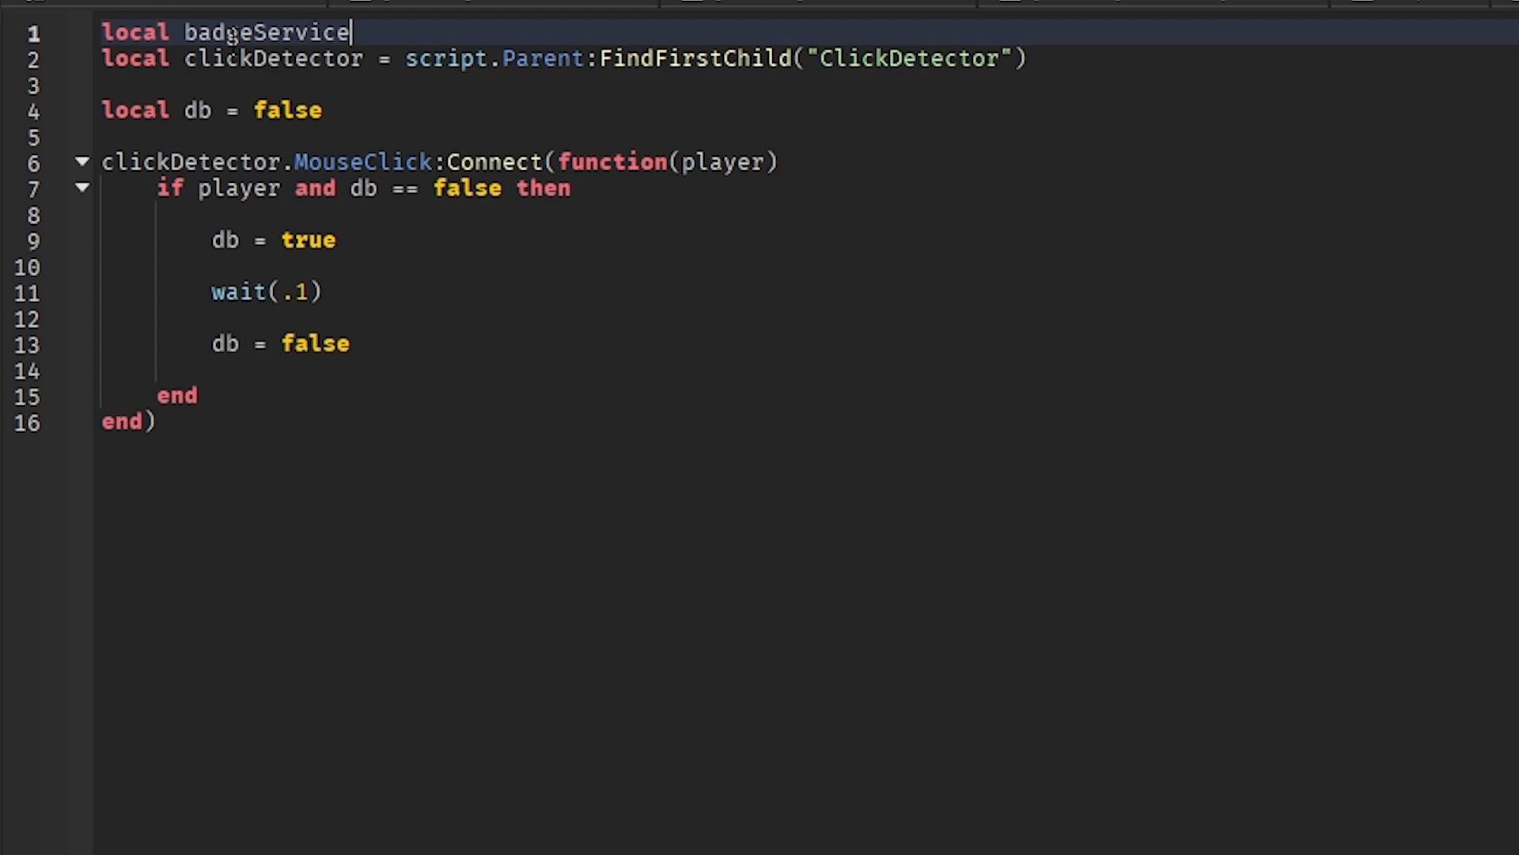
type("= game:GetService(\"\")")
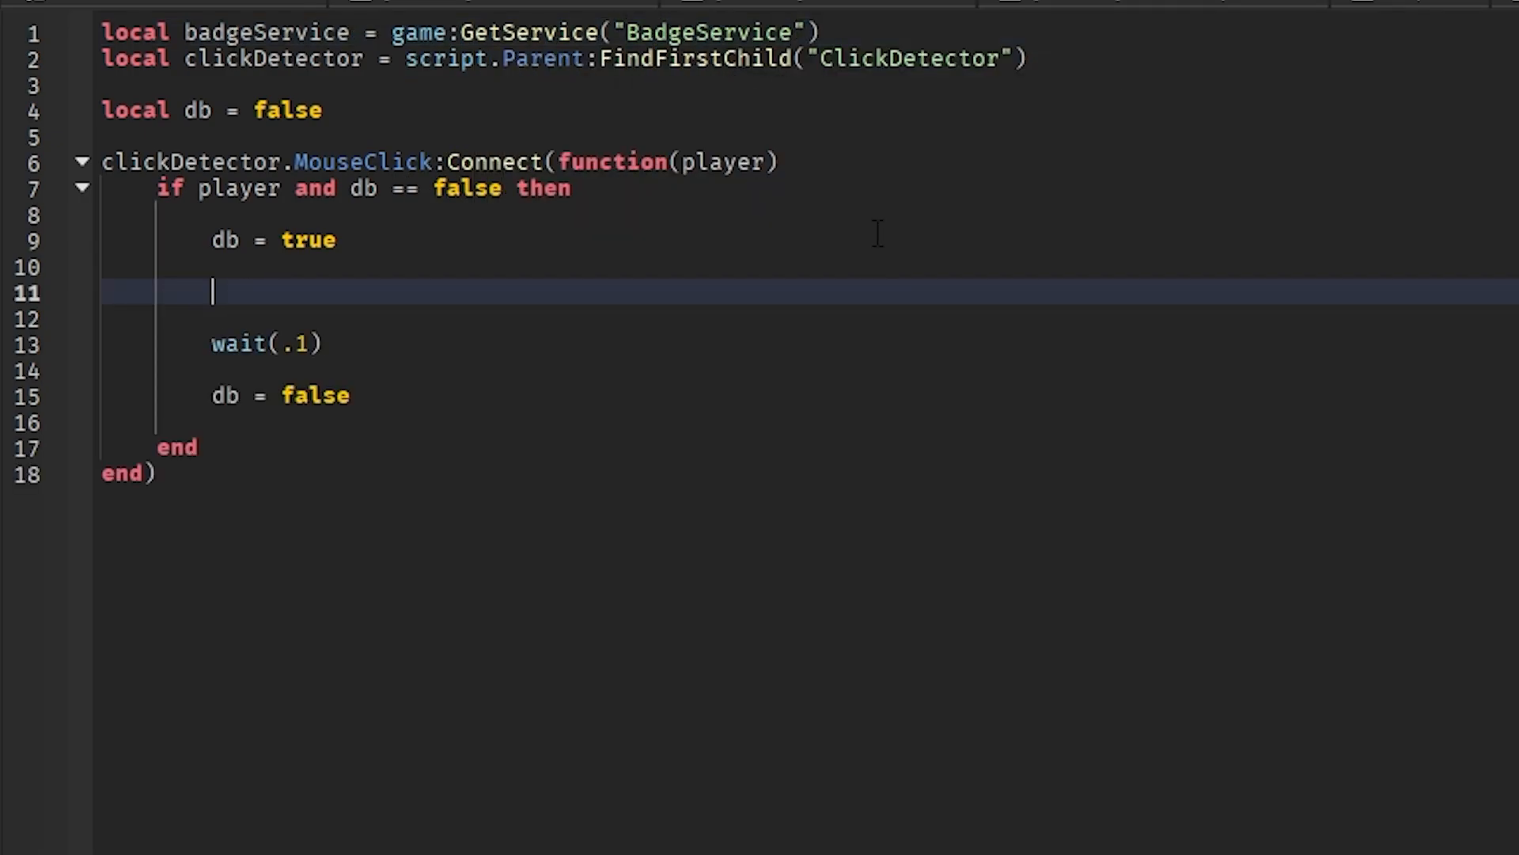
type("badgeService:aw")
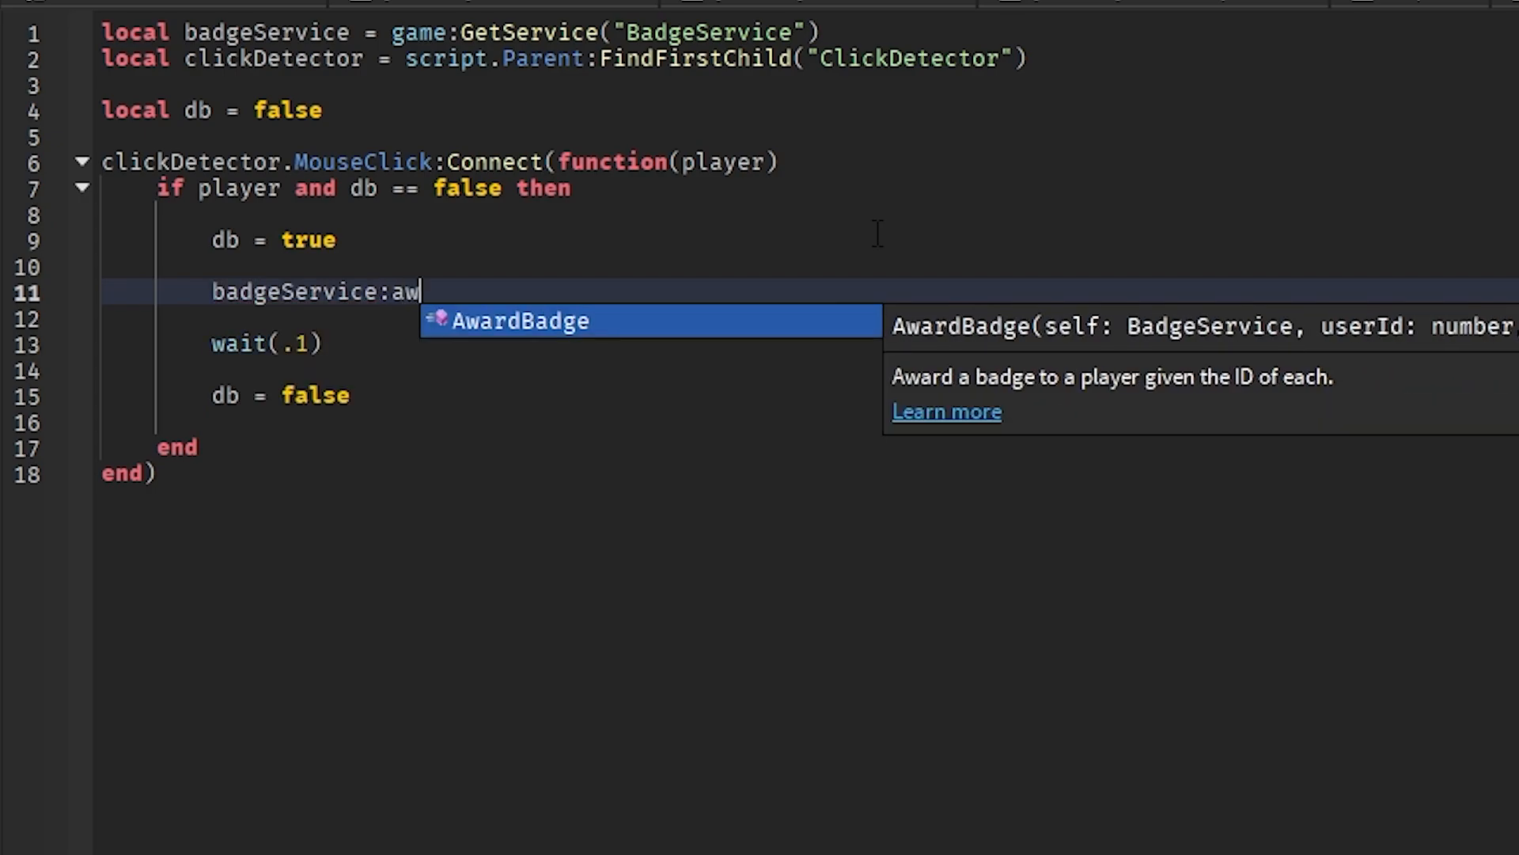
key("Tab")
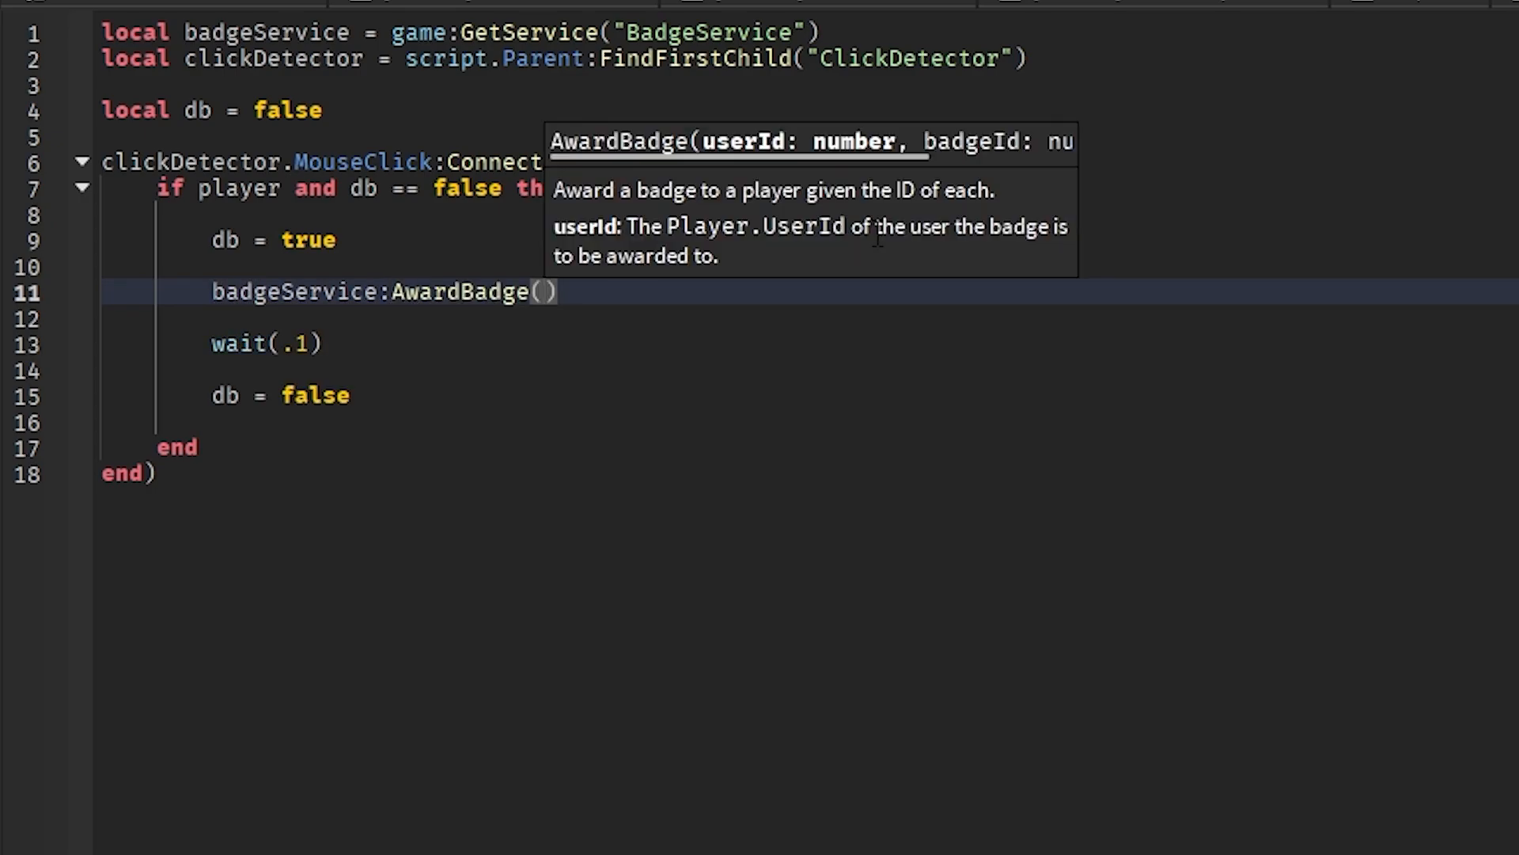
type("player.u")
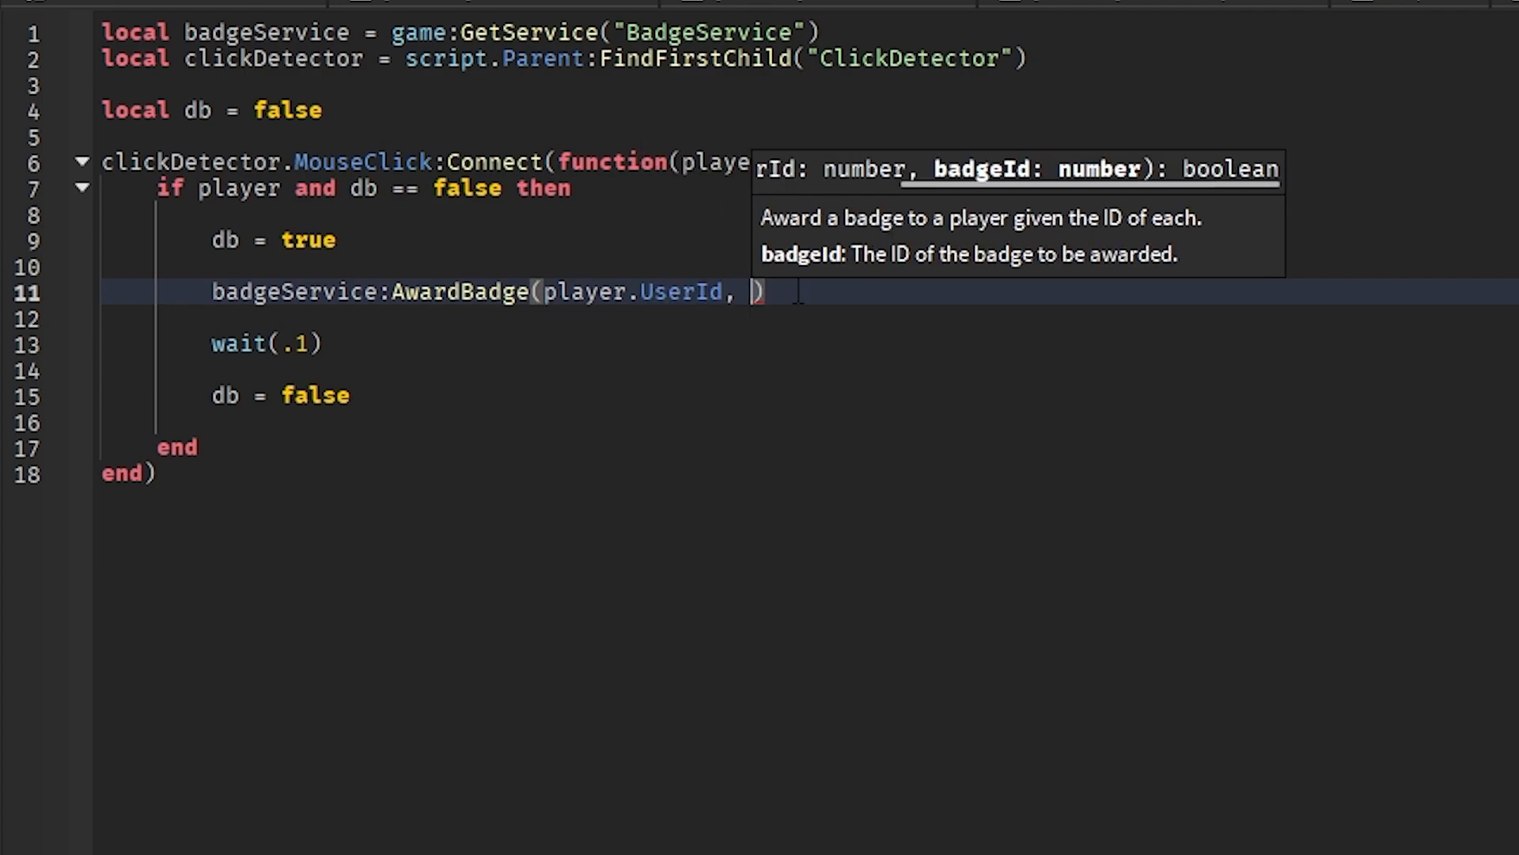
type("2148957342")
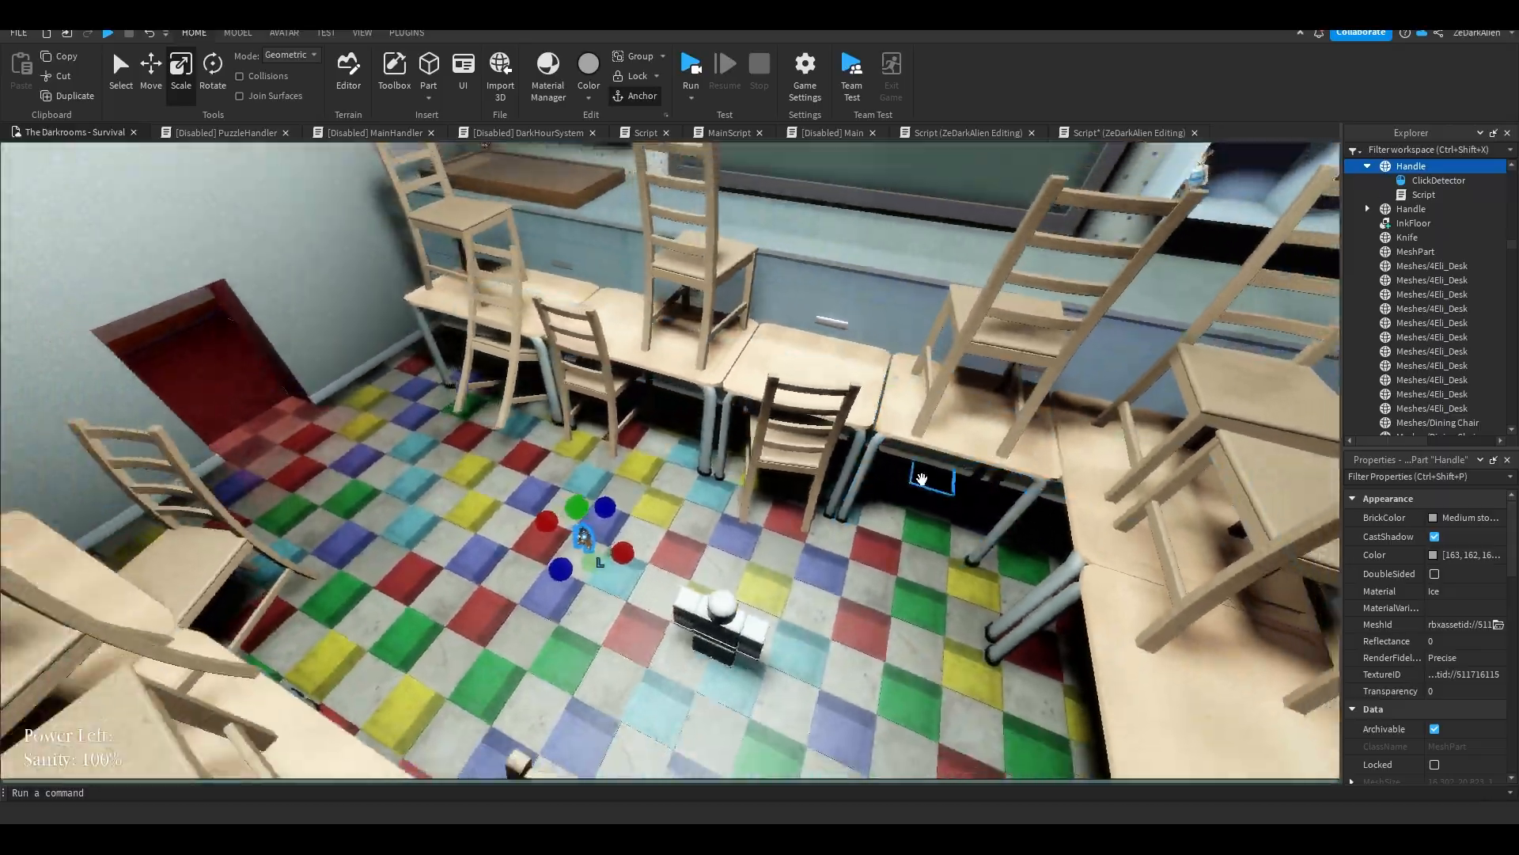
Start a playtest of The Darkrooms to try the badge award
left_click(692, 63)
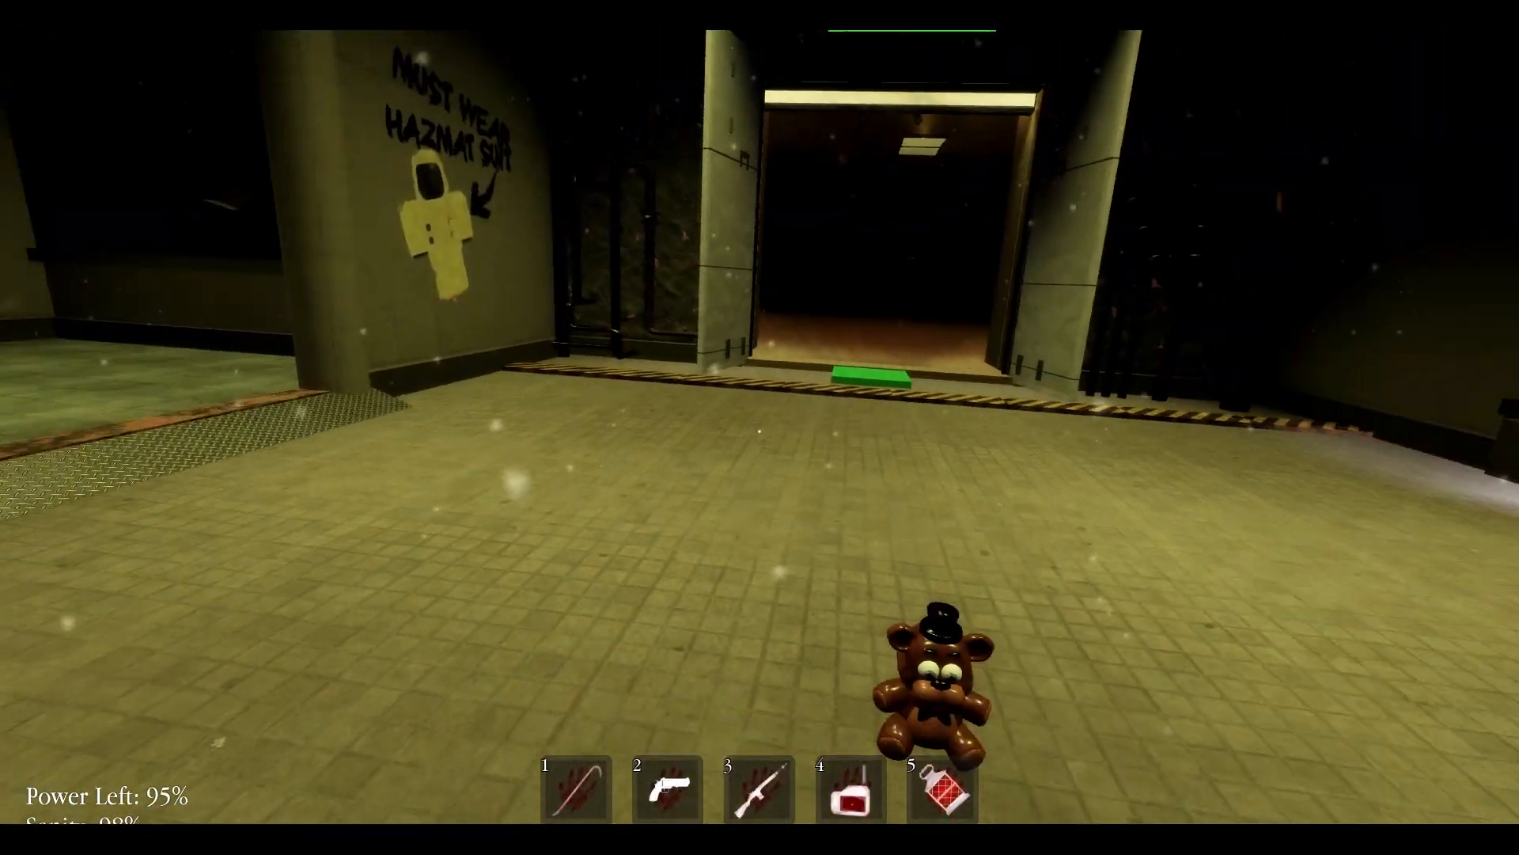